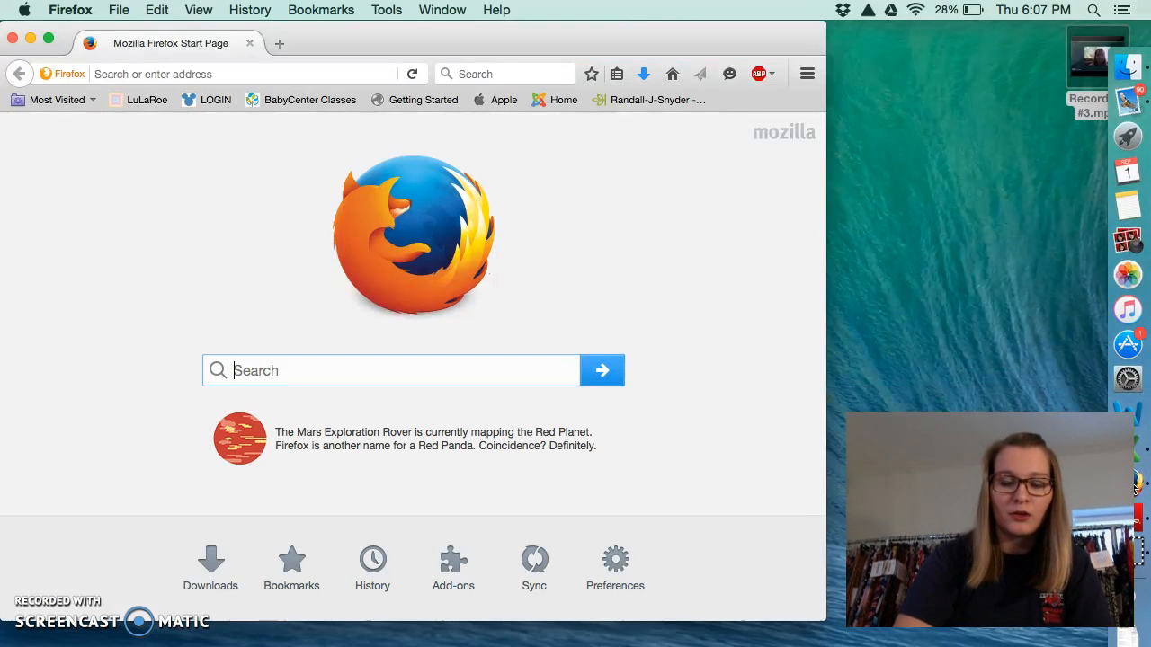
left_click(234, 74)
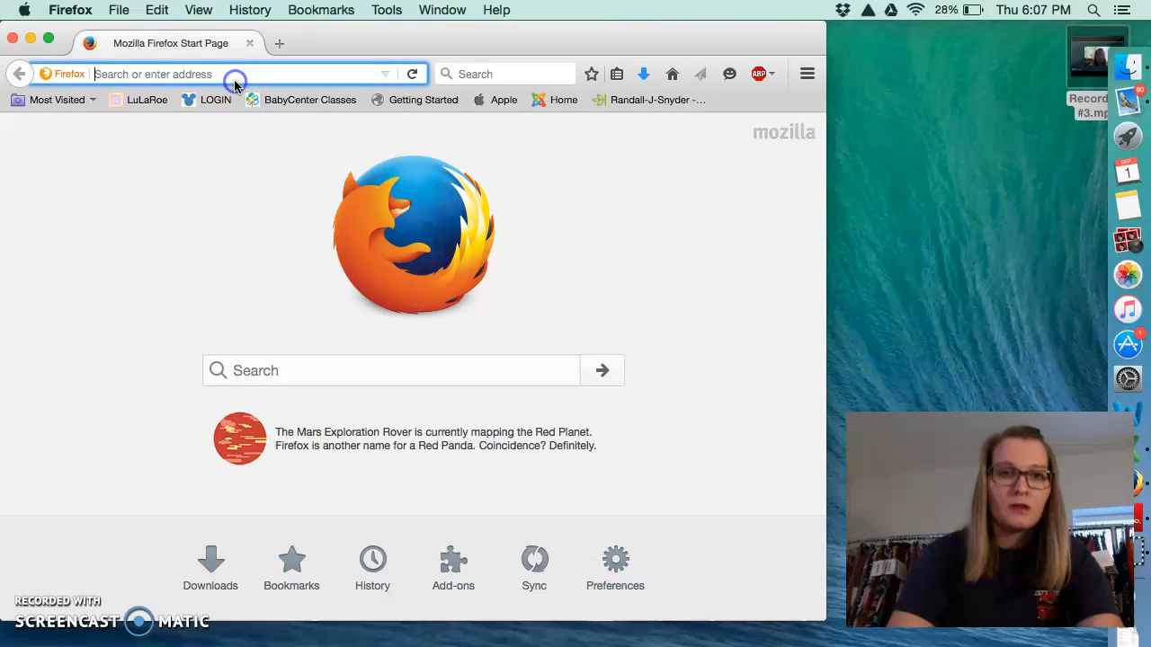
type("https://www.ivytech.edu")
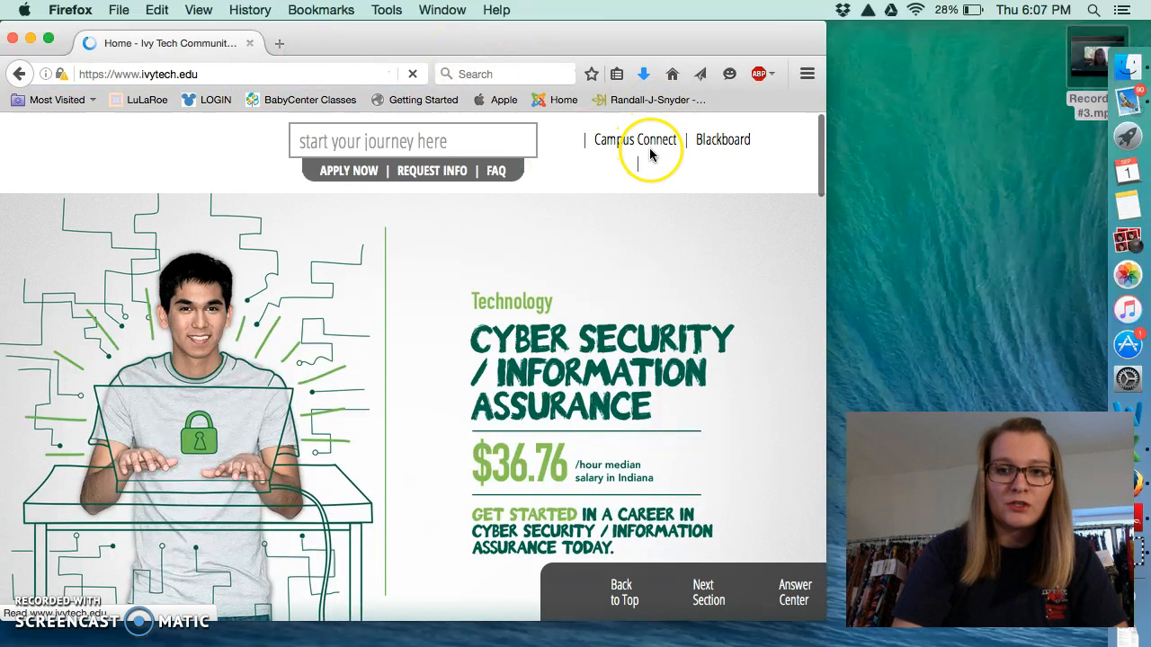
Go to Blackboard and open the COMM101-E6B-B1-201620 Fall 2016 Fundamentals Public Speaking course.
left_click(634, 139)
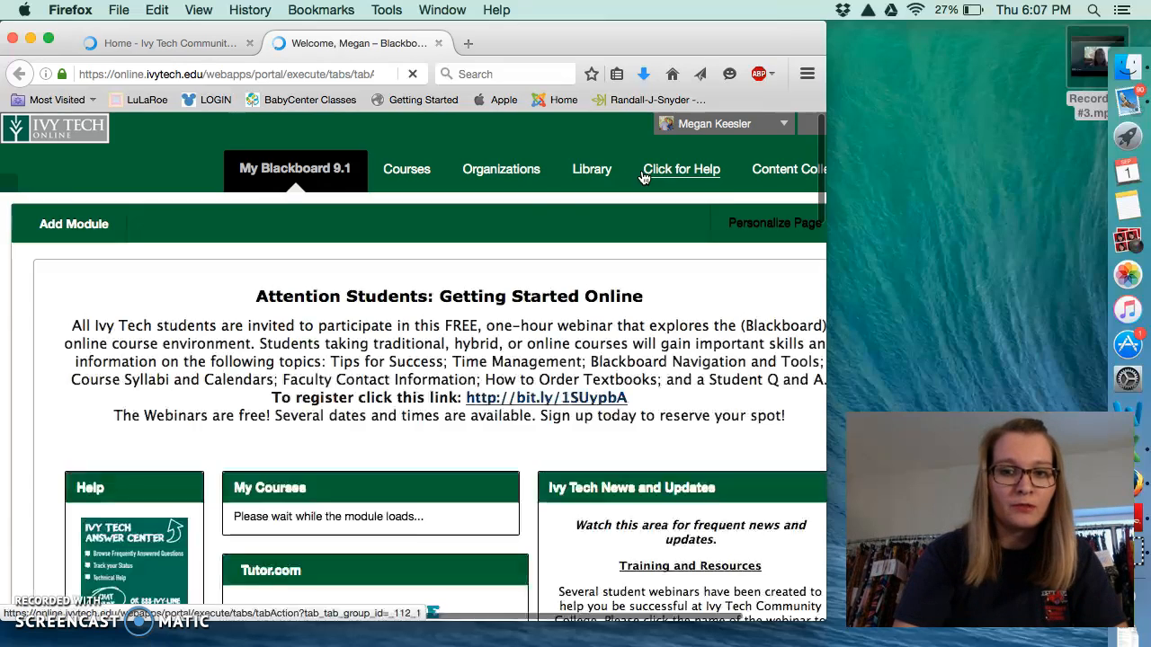
scroll("down", 3)
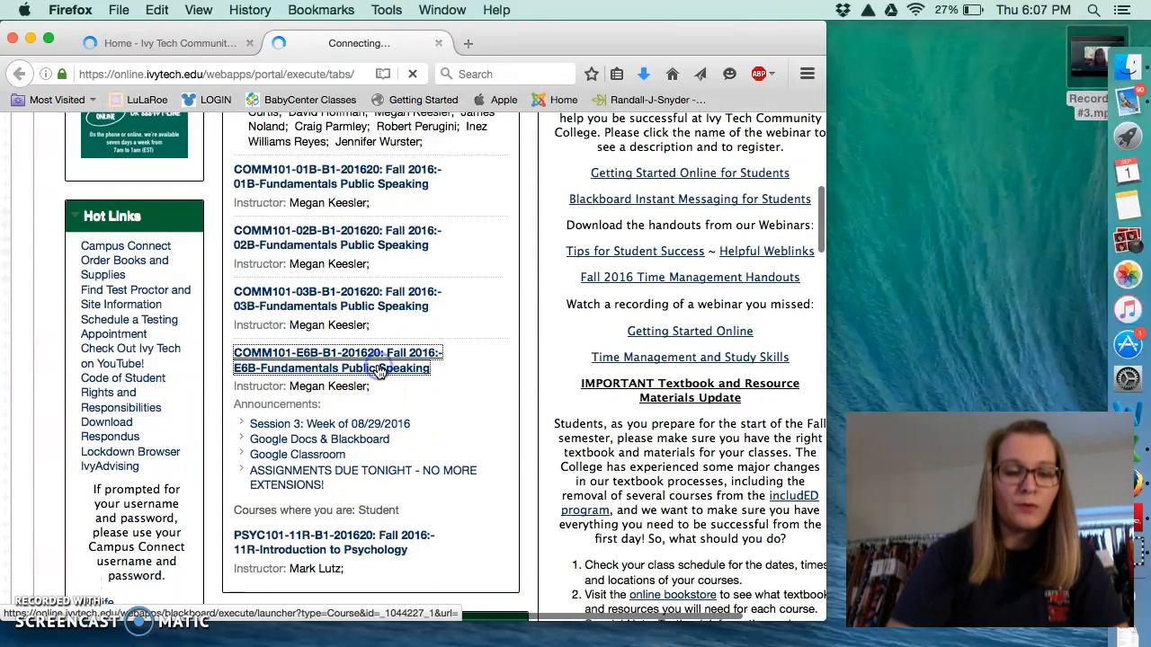
left_click(337, 360)
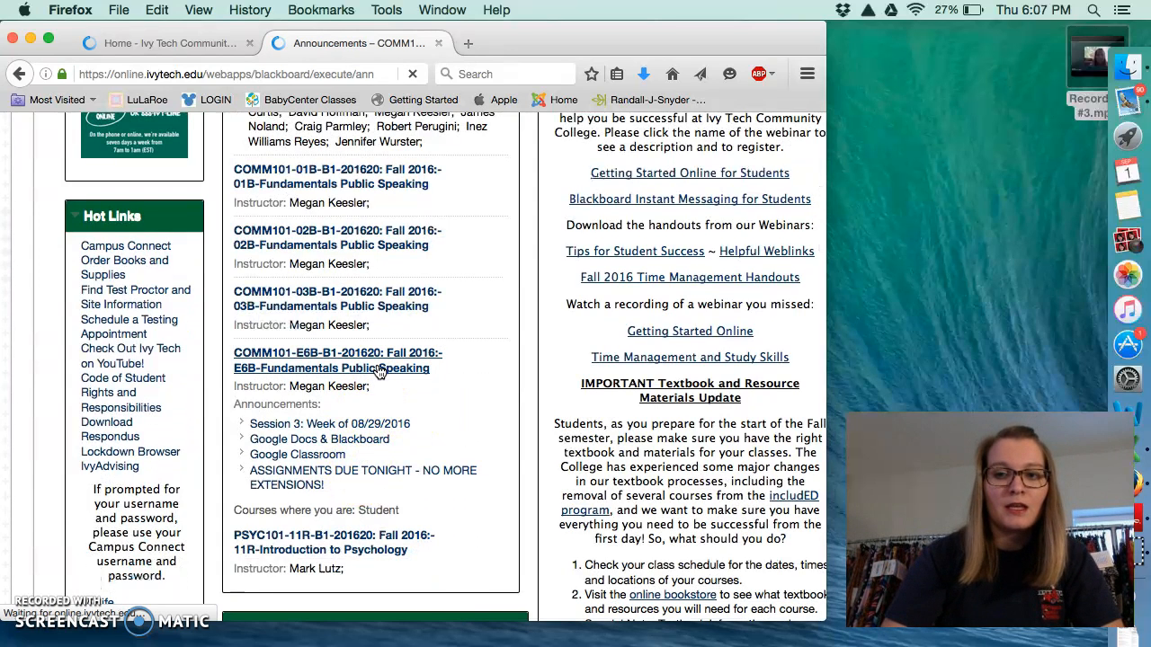
left_click(337, 359)
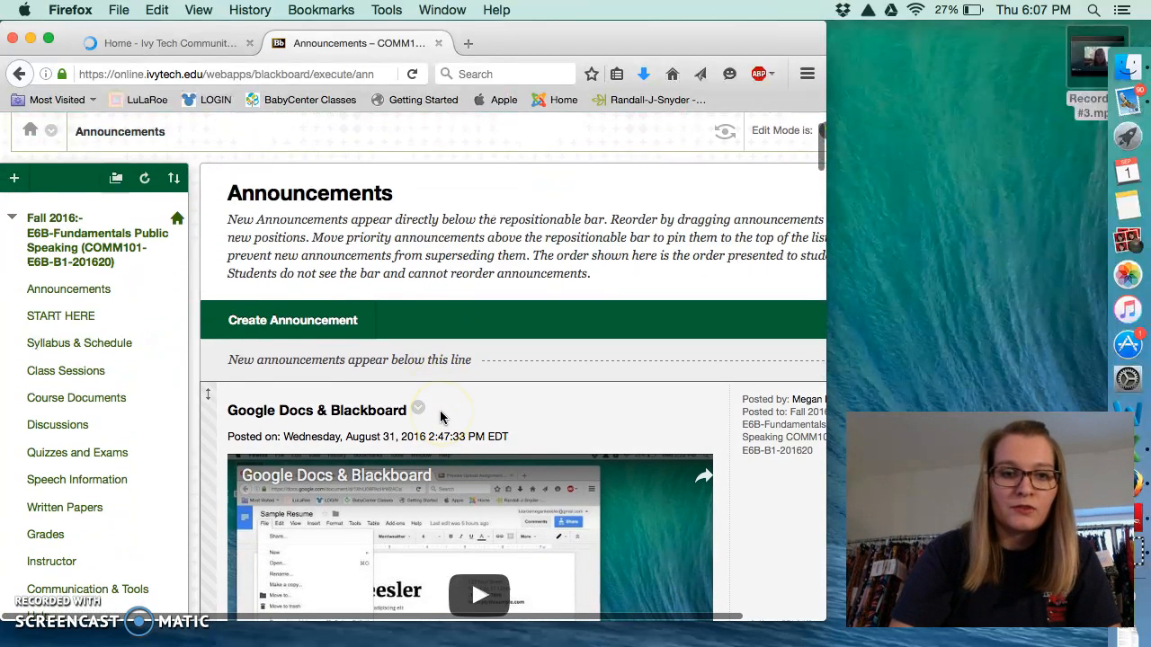
left_click(57, 347)
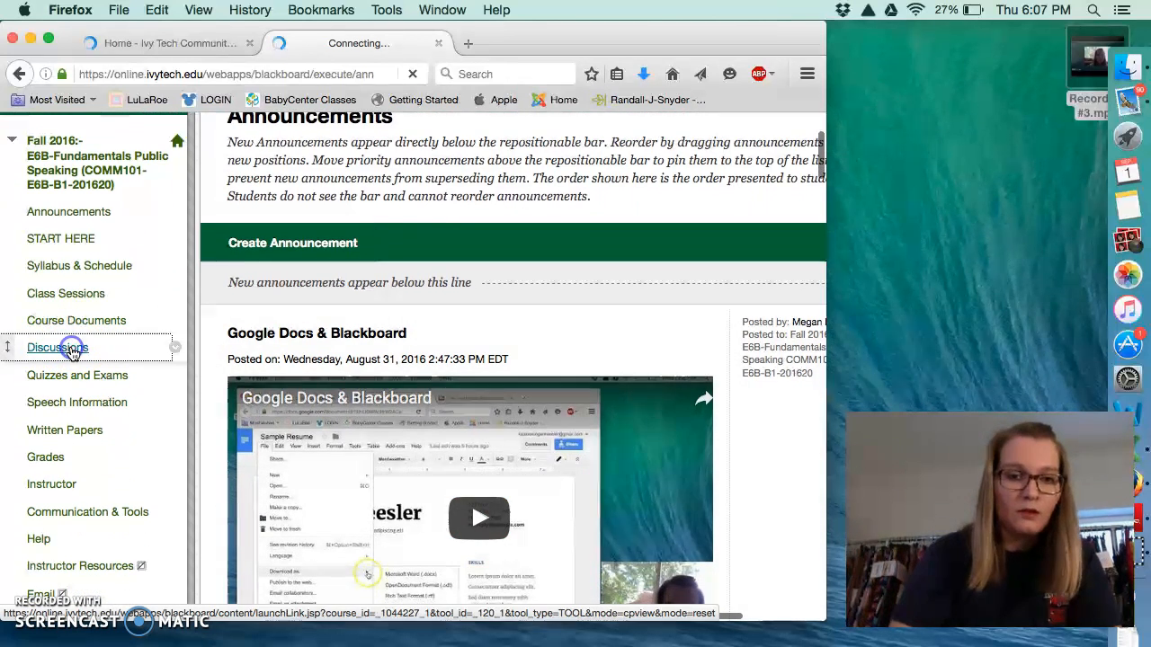
Open Discussions and scroll the forum list down to Ch. 3 ECT #2.
left_click(58, 347)
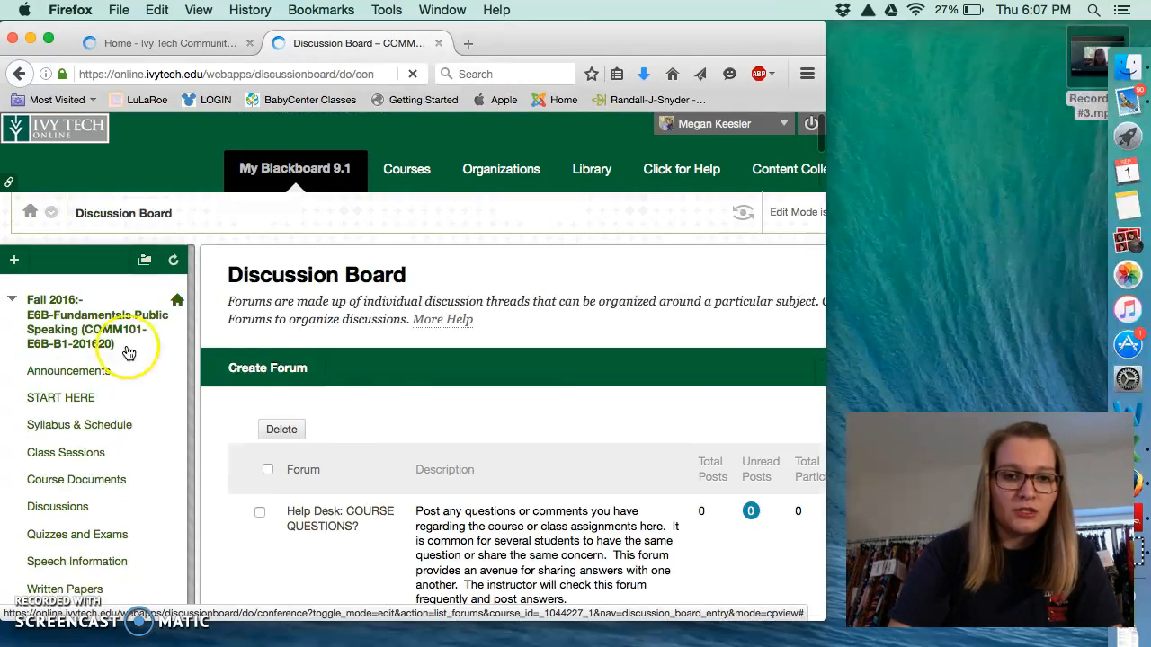
scroll("down", 3)
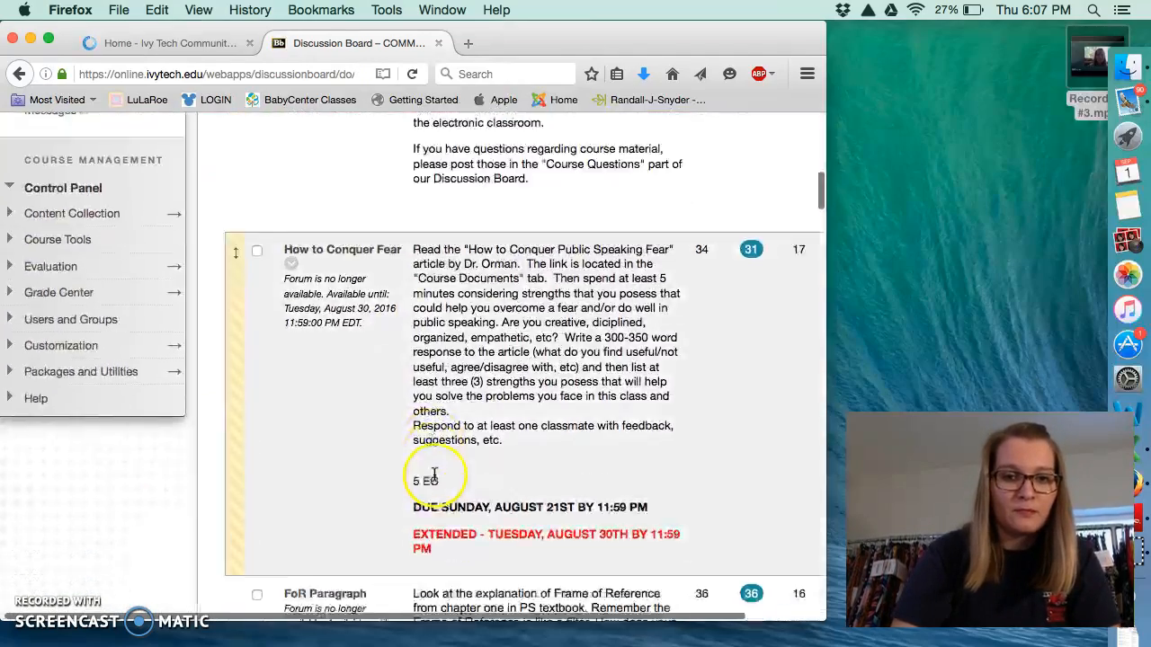
scroll("up", 3)
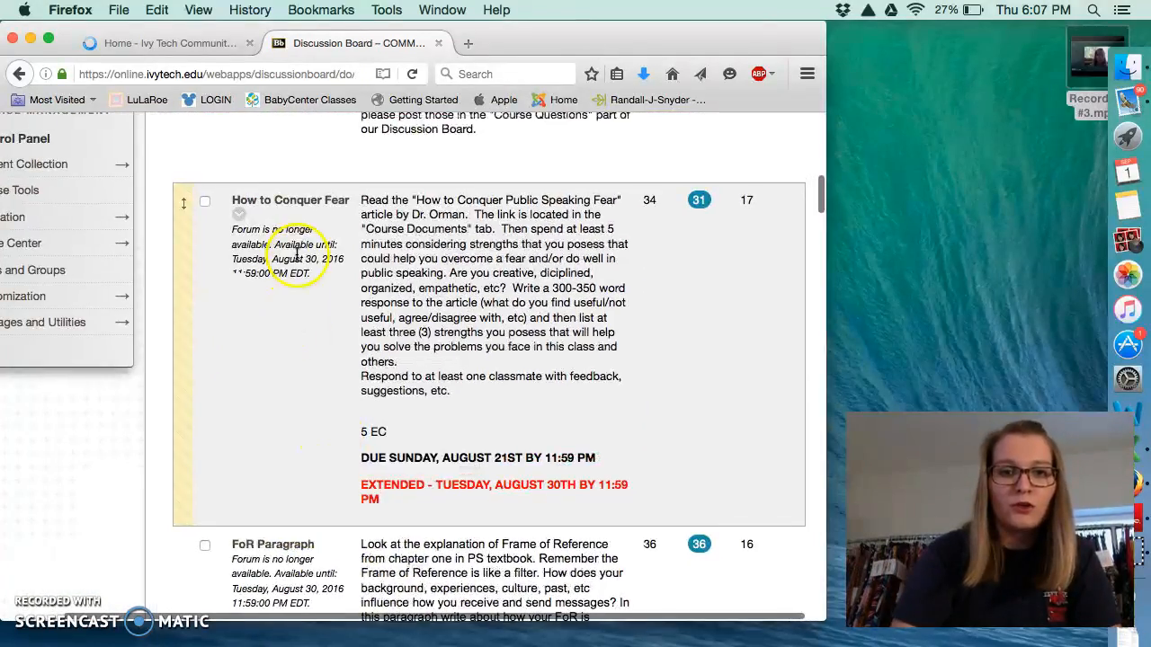
scroll("down", 3)
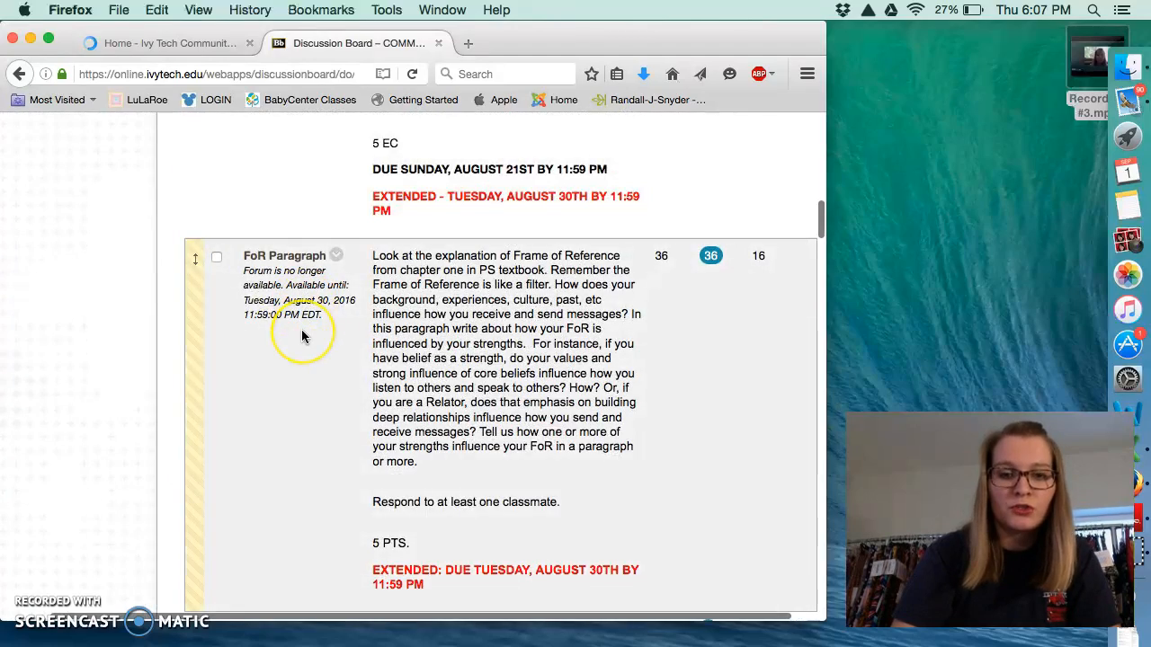
scroll("down", 3)
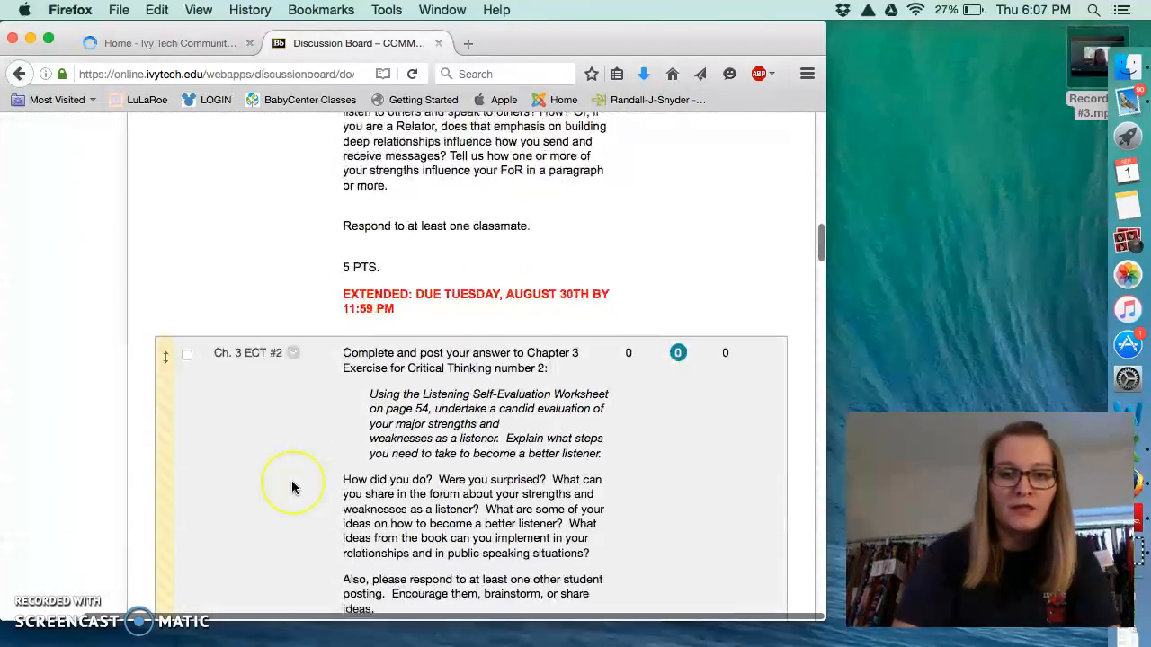
scroll("down", 3)
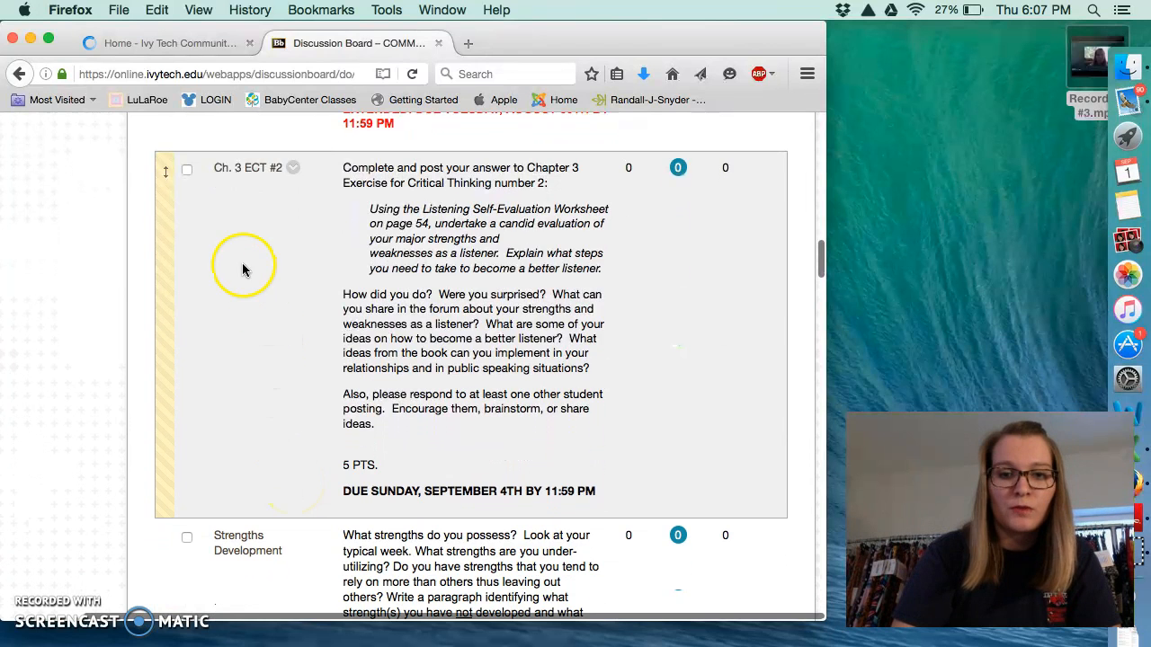
mouse_move(355, 245)
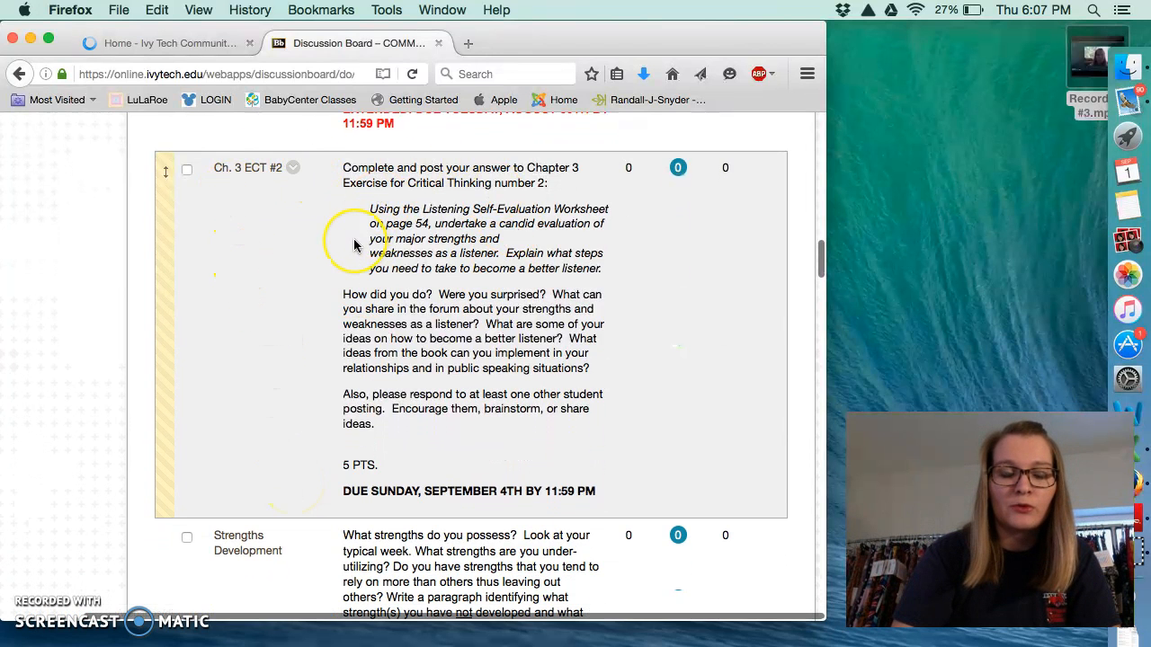
mouse_move(293, 350)
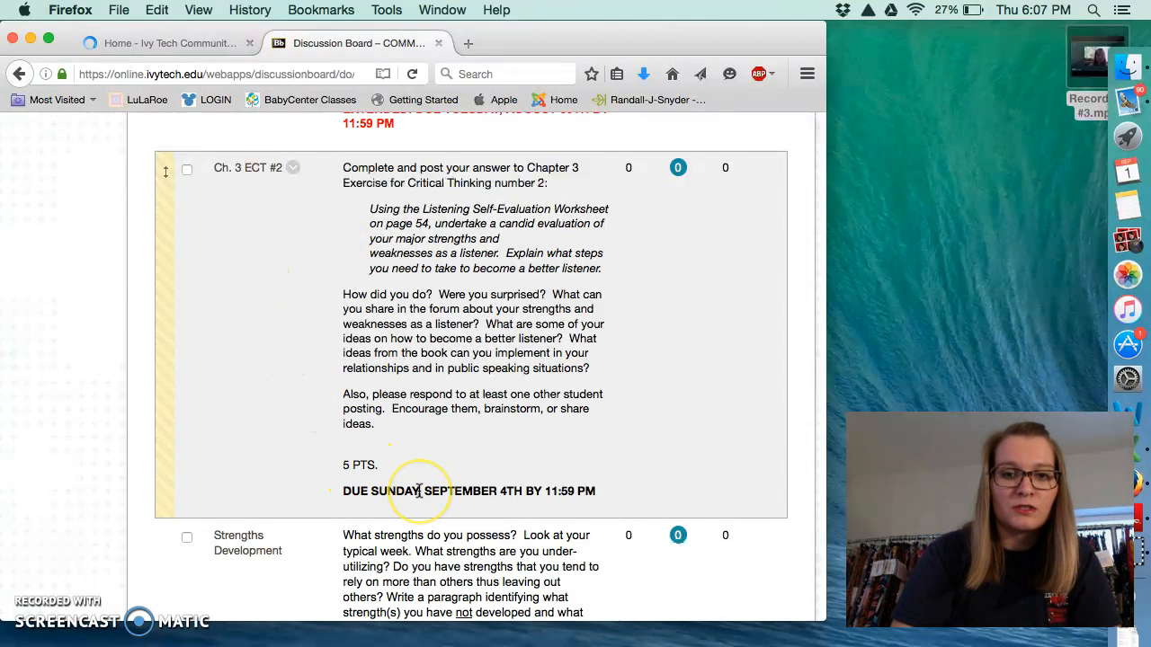
mouse_move(366, 211)
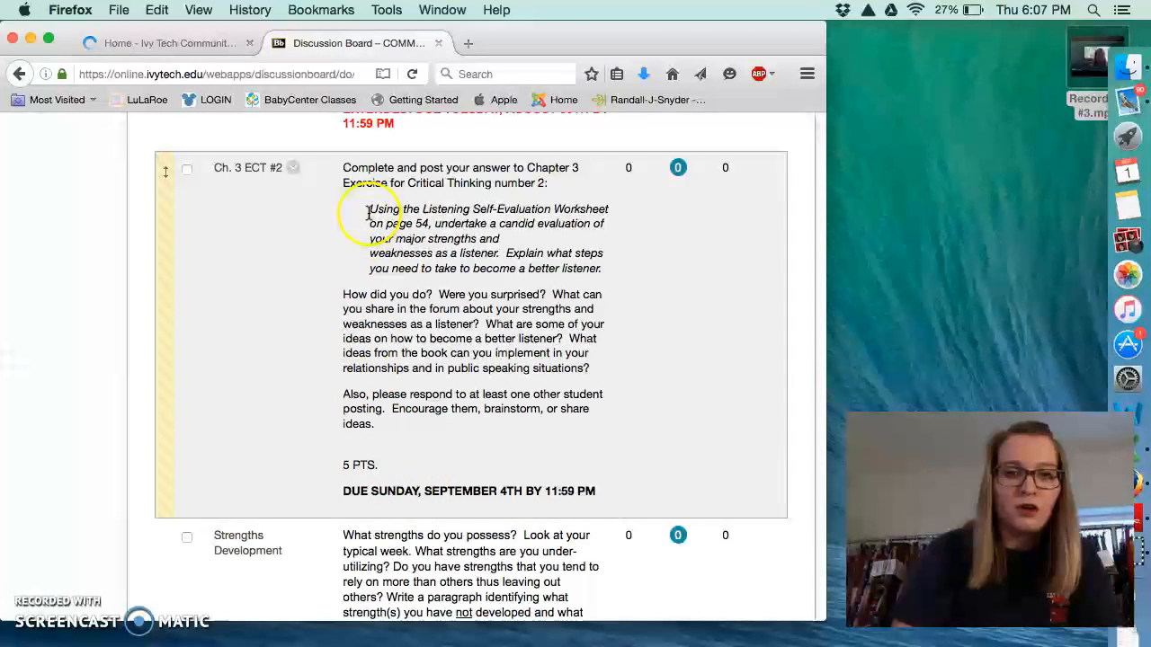
mouse_move(468, 353)
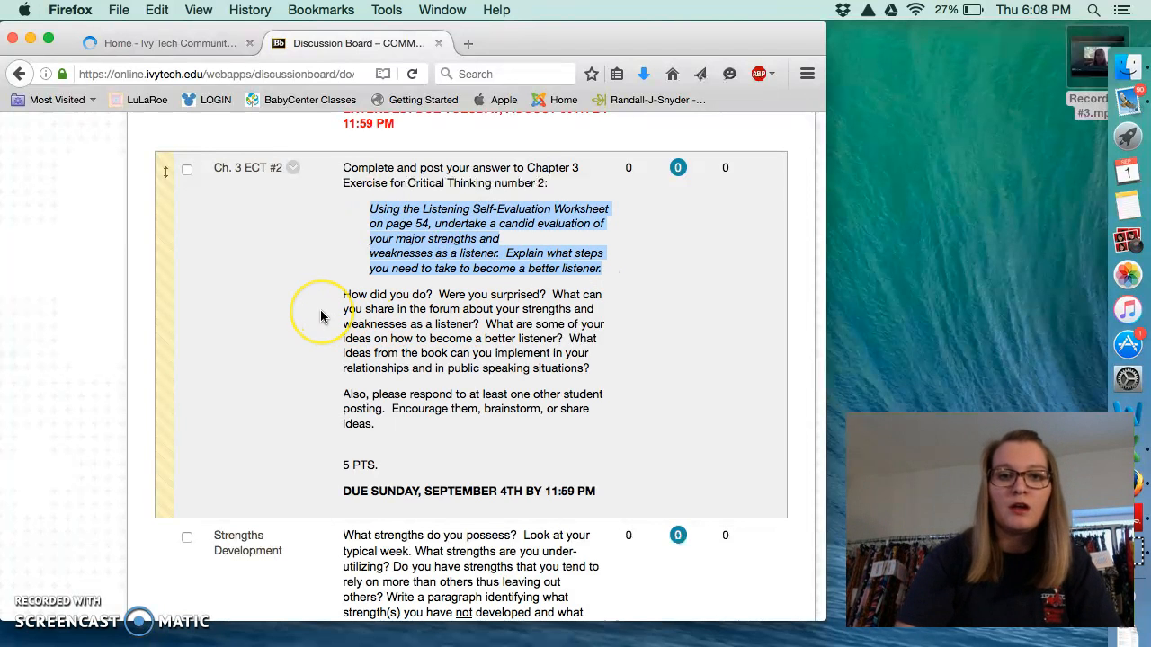
mouse_move(321, 316)
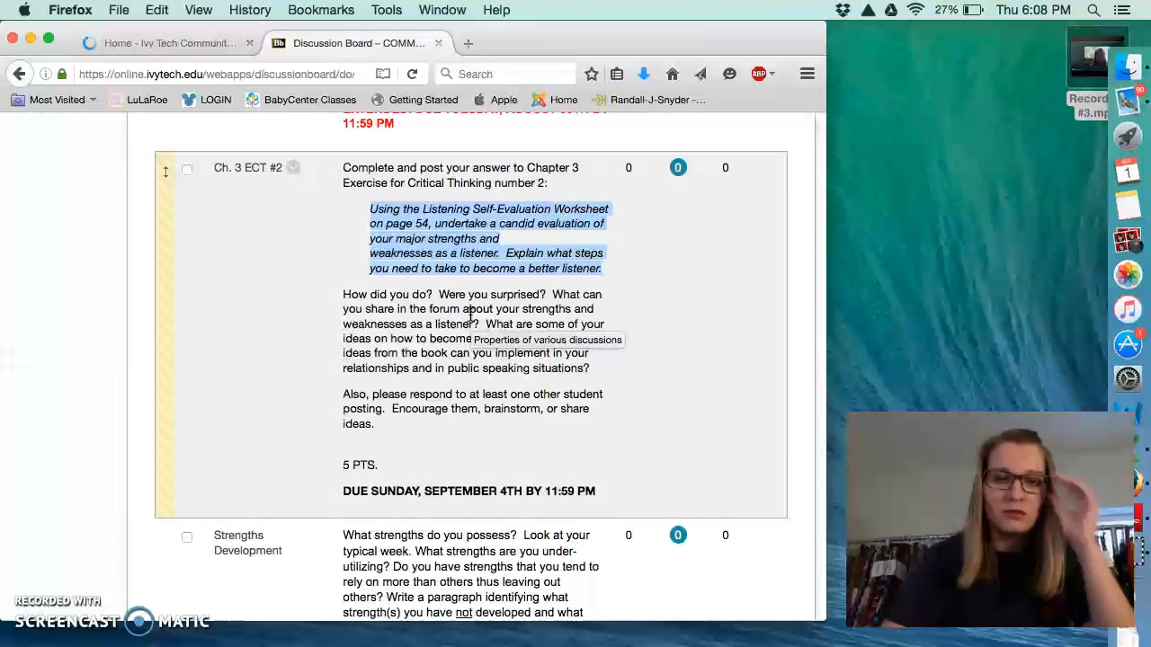
Open the empty Ch. 3 ECT #2 forum and start a new thread.
left_click(186, 169)
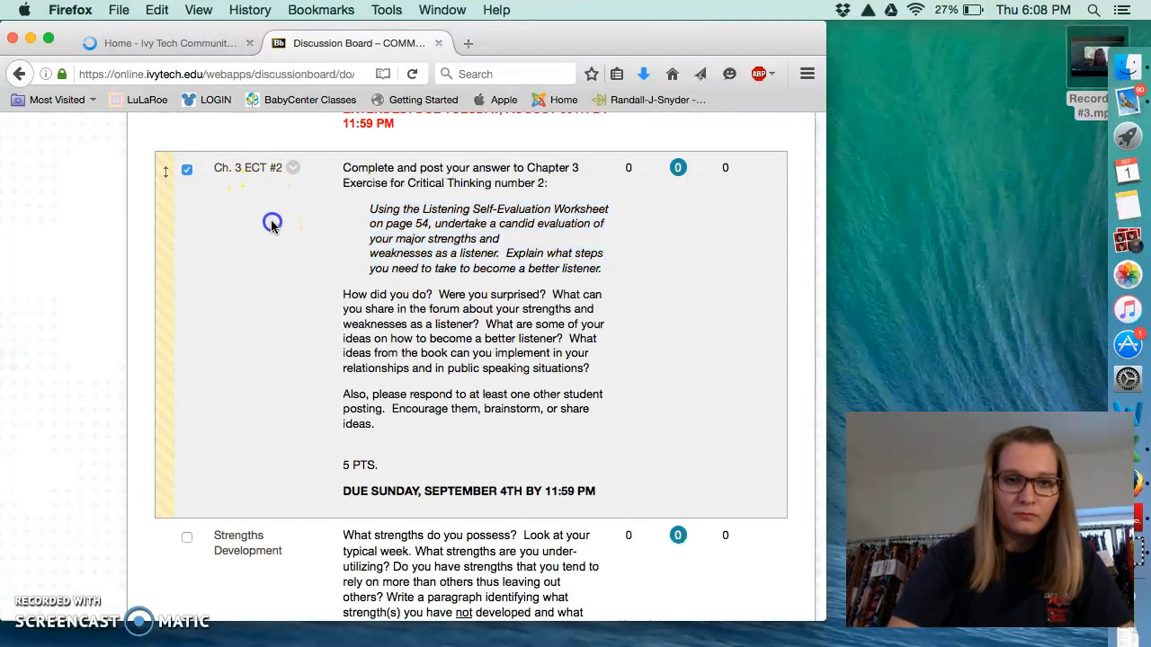
left_click(255, 168)
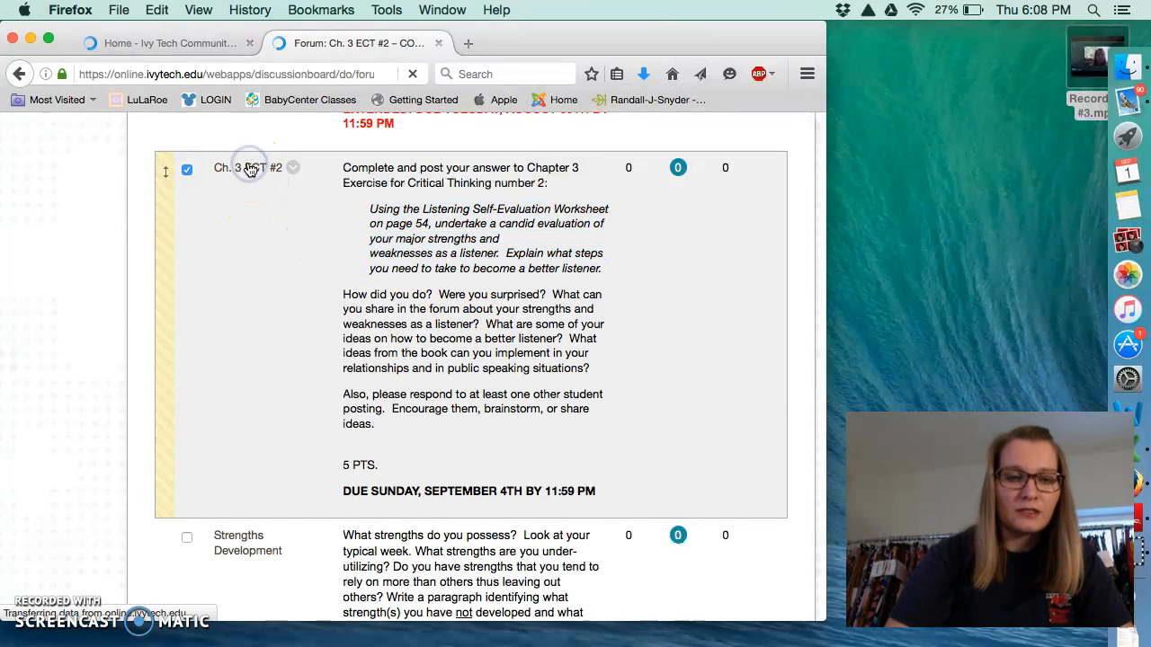
left_click(250, 168)
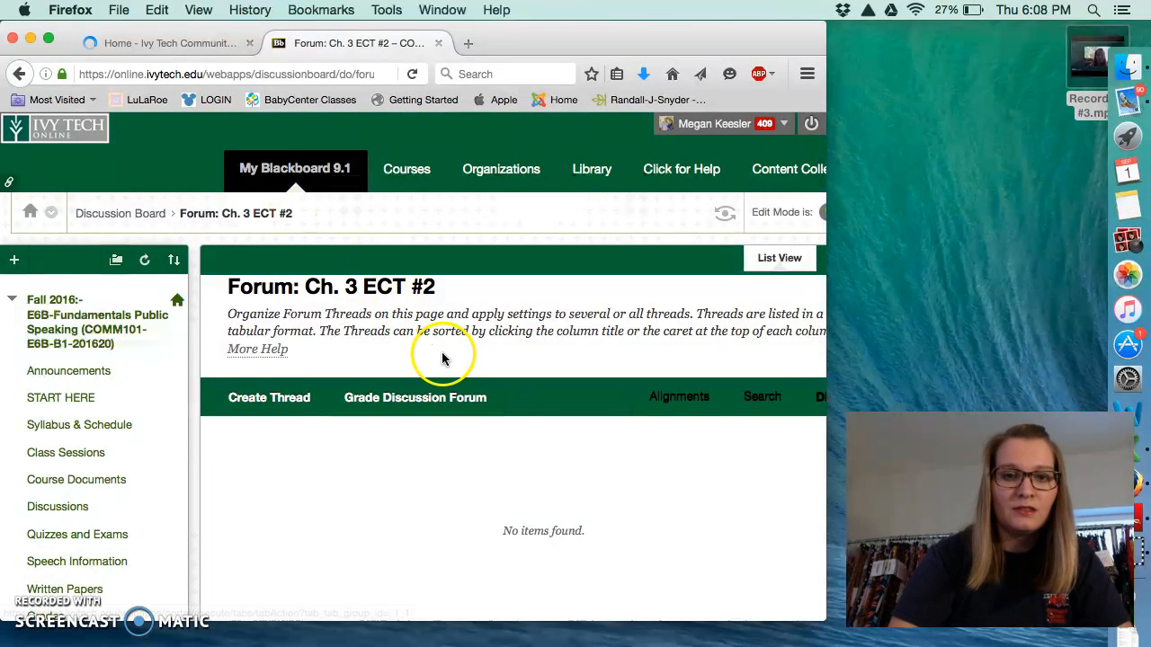
scroll("down", 3)
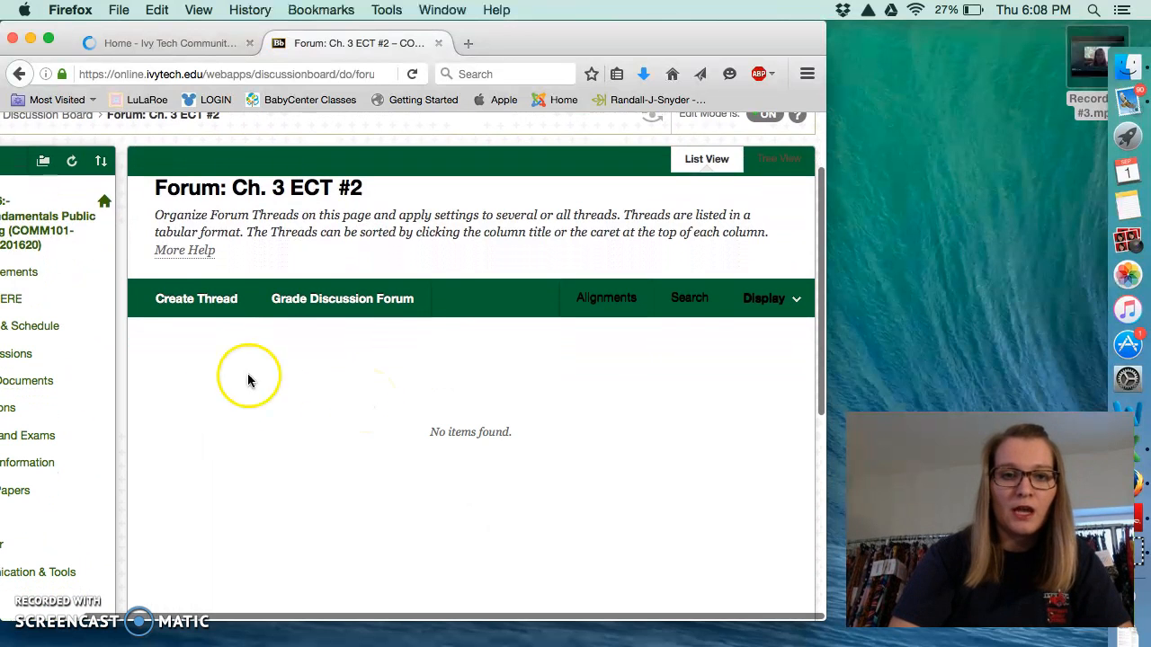
mouse_move(196, 298)
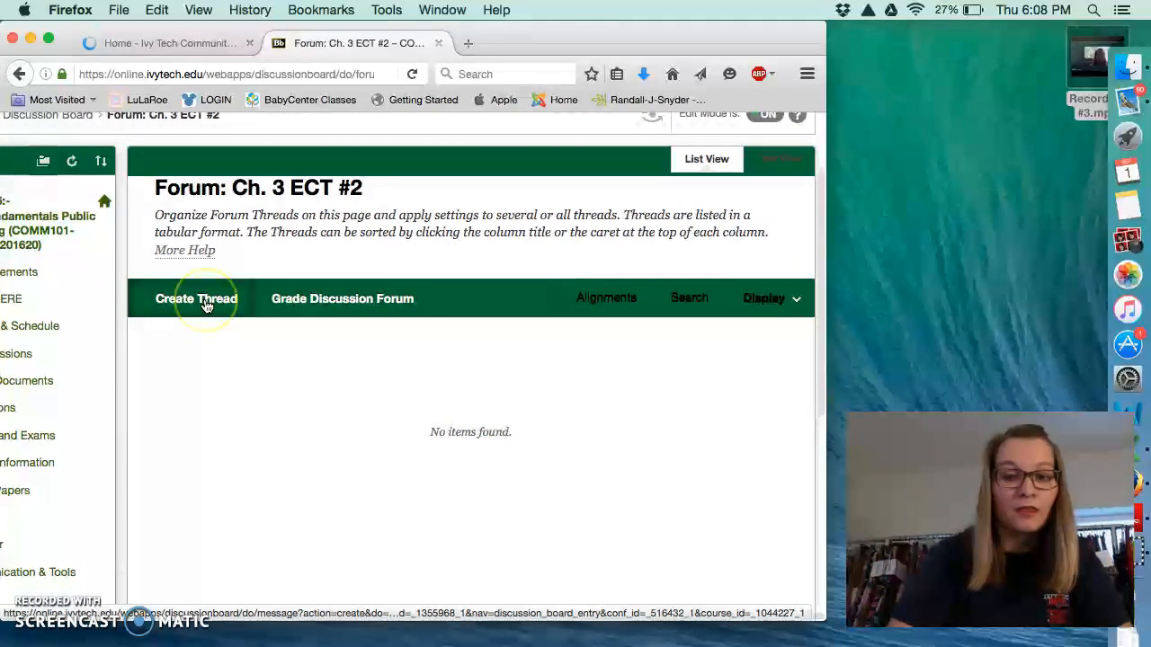
left_click(196, 299)
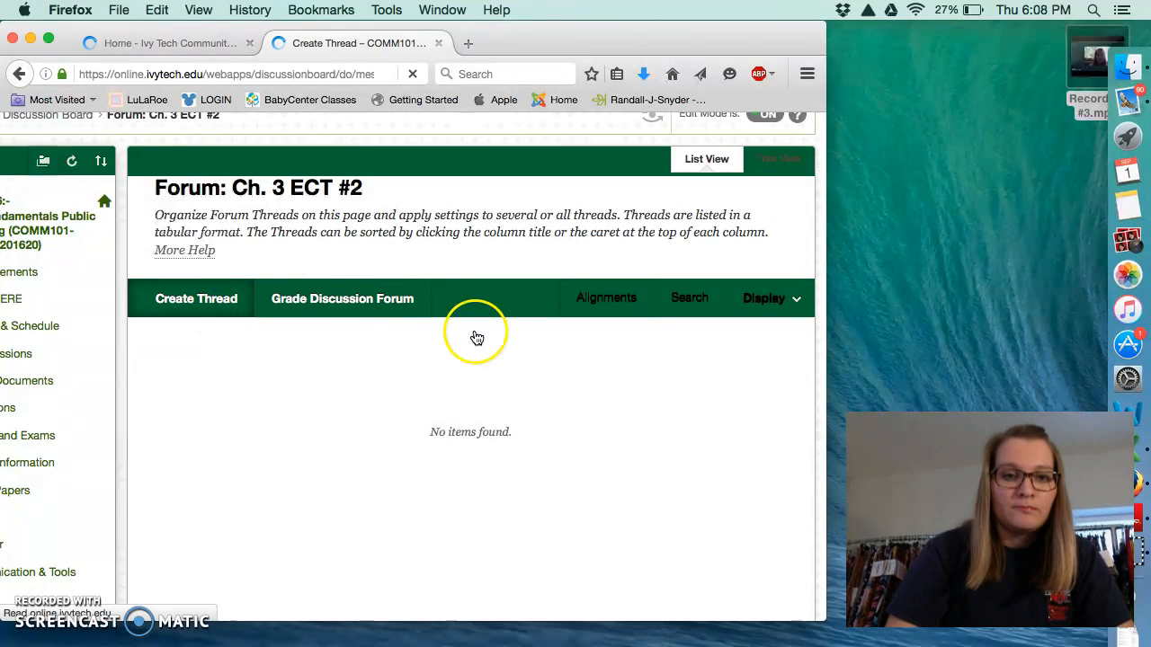
Fill the subject with the suggested student name and begin the message 'This is a sample fo'.
left_click(196, 298)
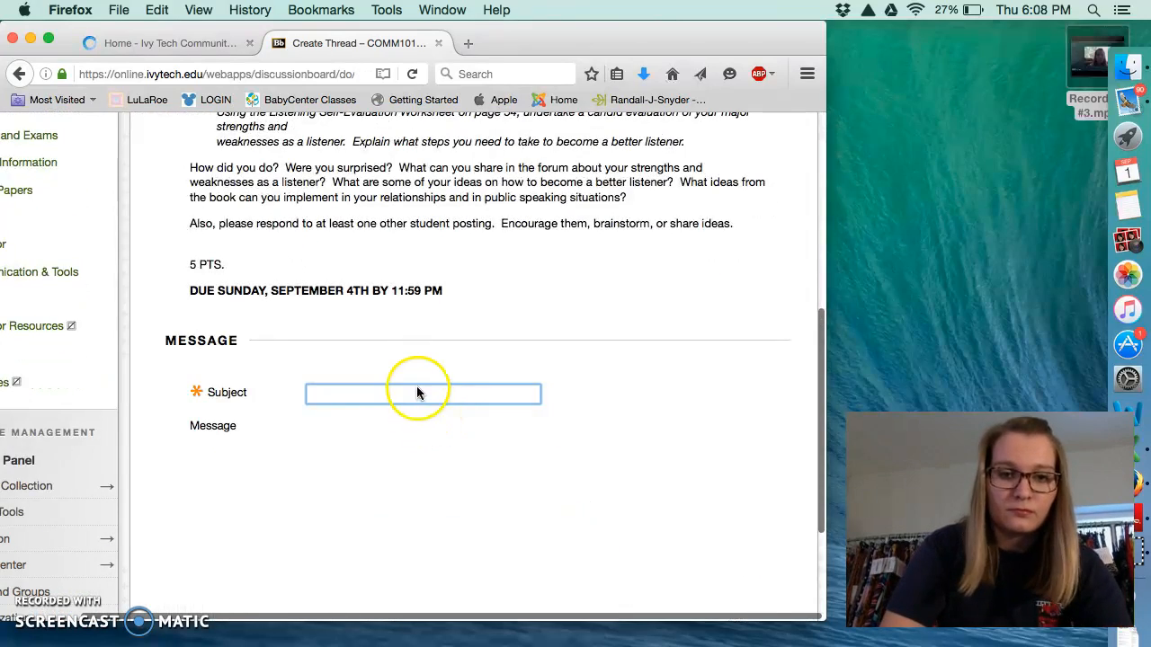
left_click(423, 393)
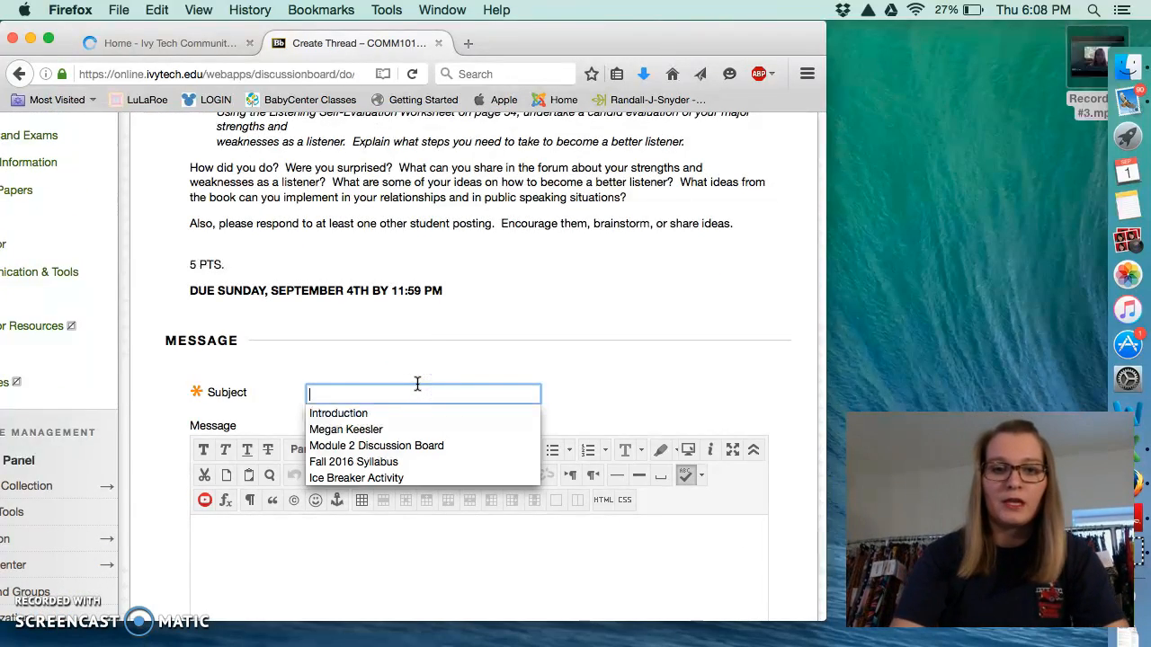
mouse_move(377, 413)
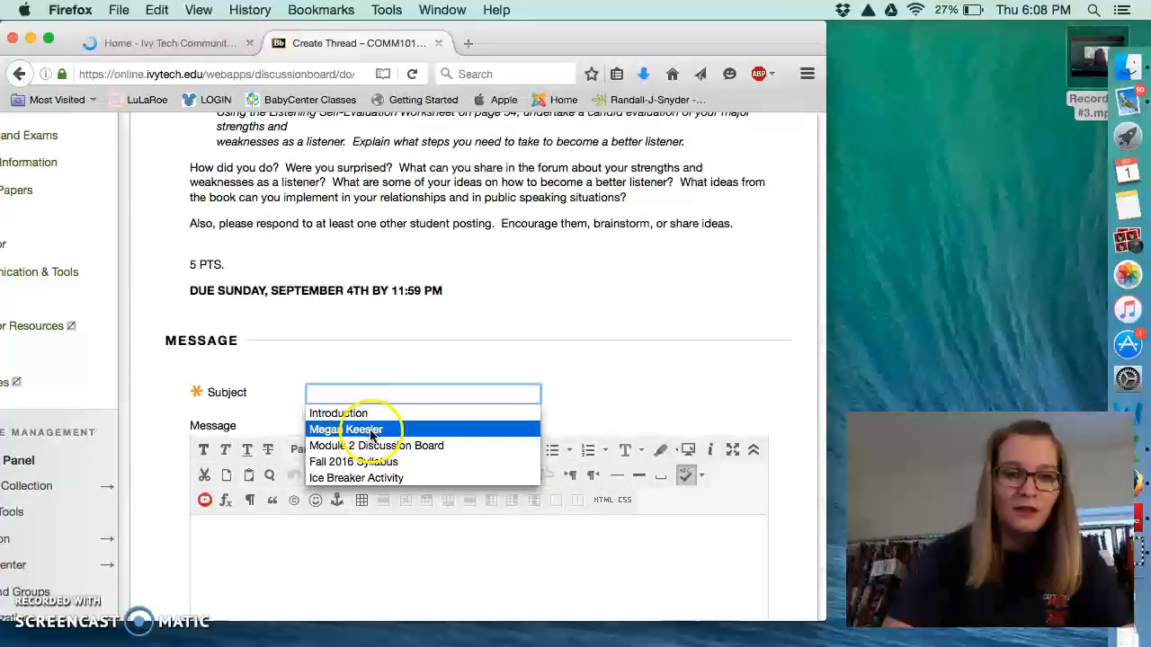
left_click(346, 429)
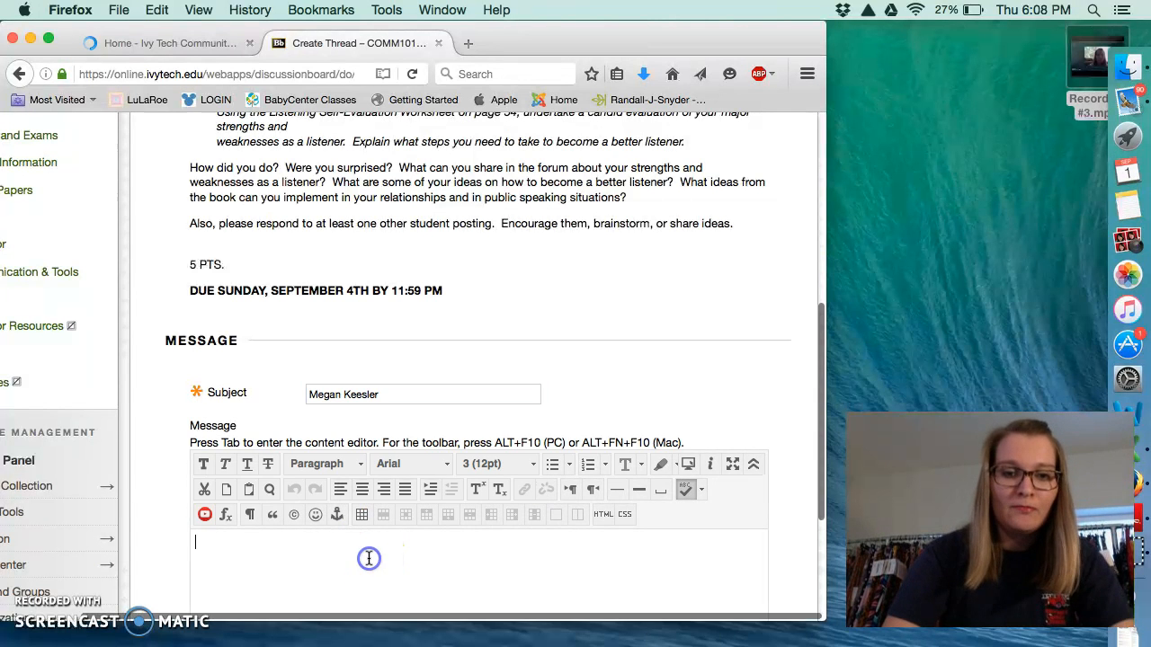
type("This")
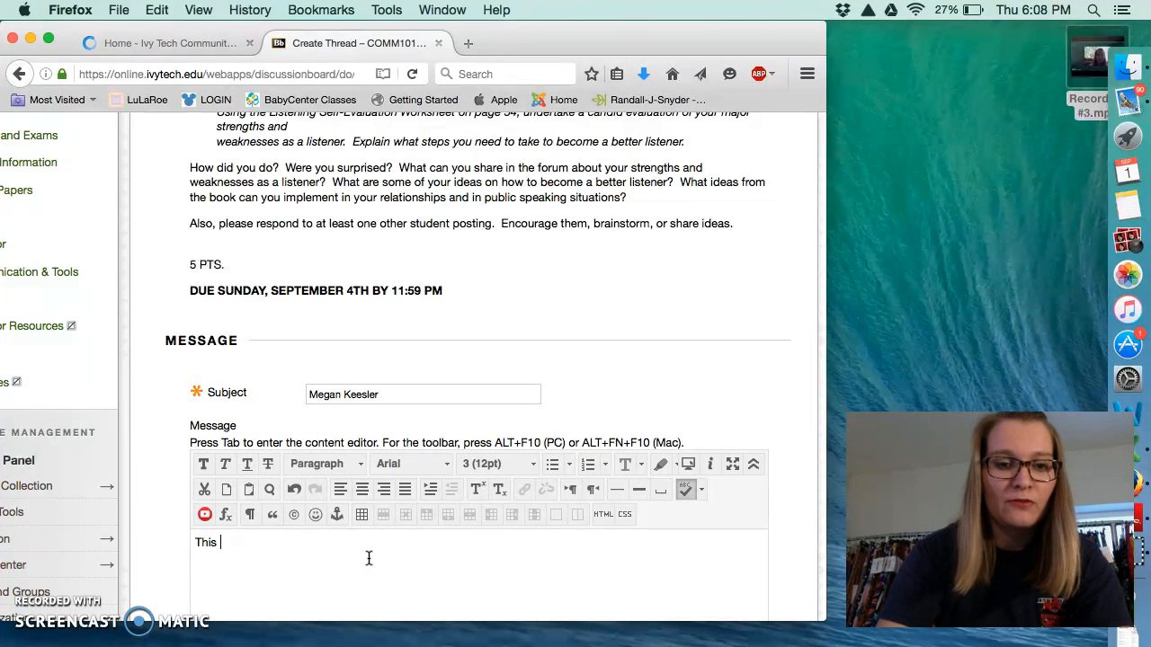
type("is a sample for the video")
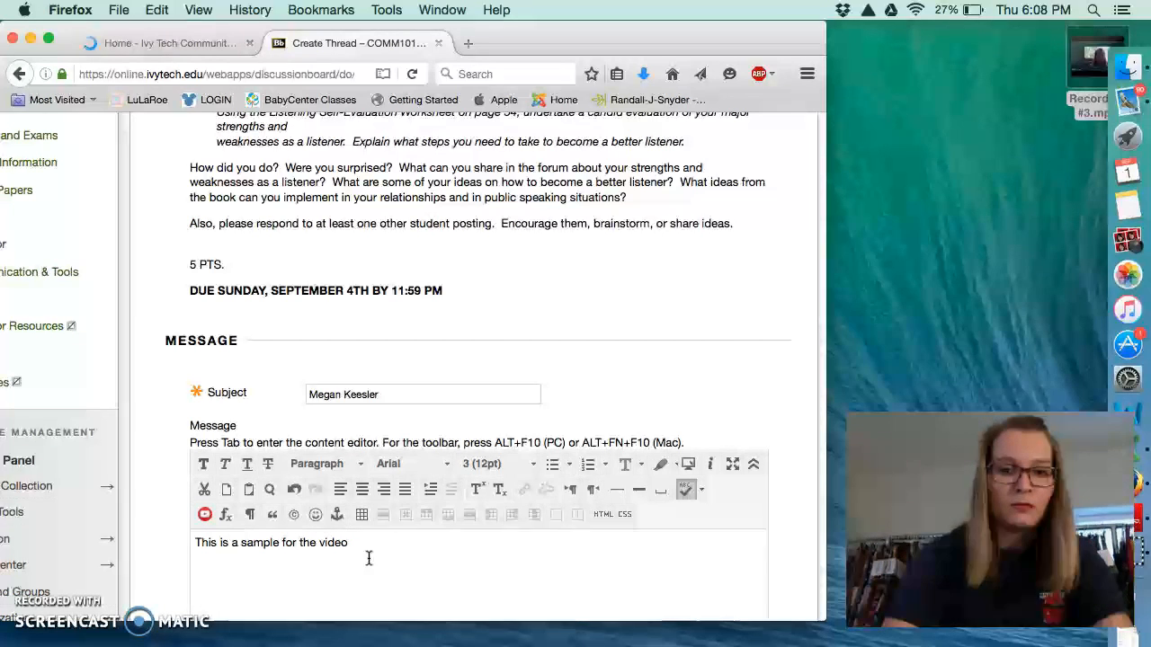
Submit the 'This is a sample for the video.' thread to the Ch. 3 ECT #2 forum.
scroll("down", 3)
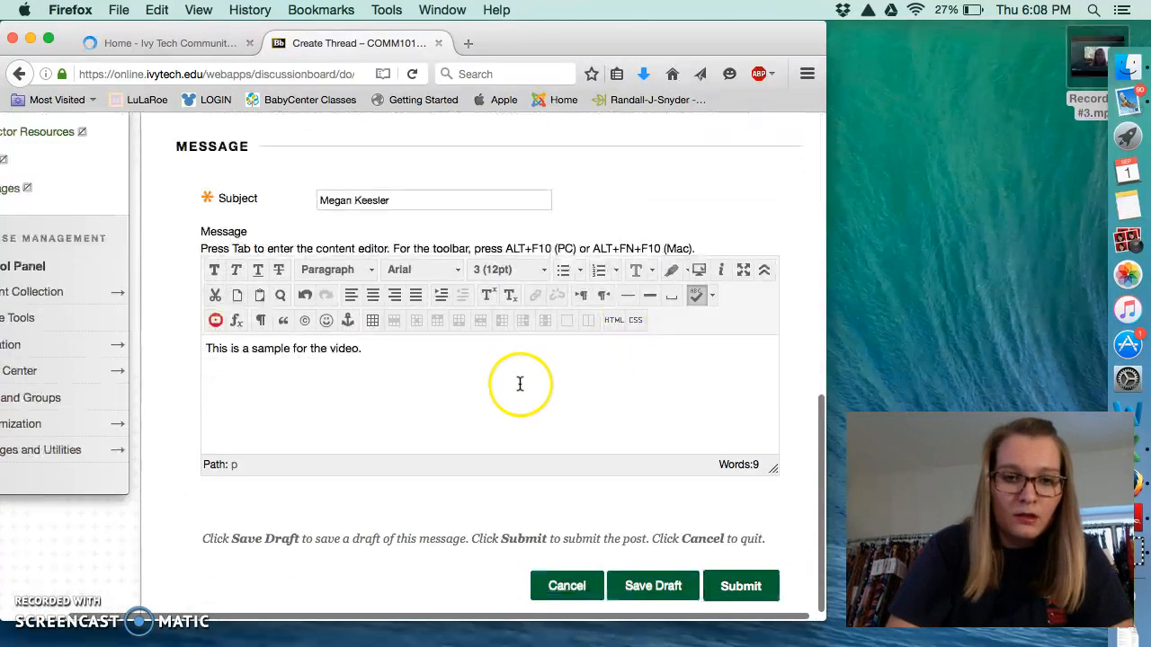
scroll("up", 3)
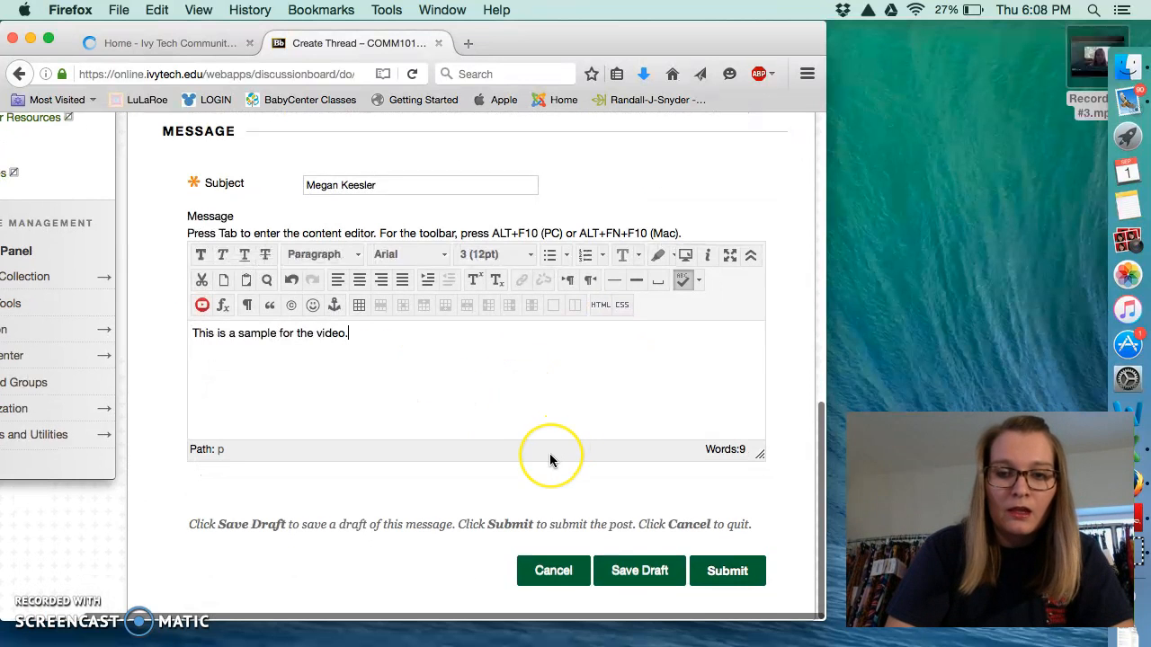
mouse_move(551, 460)
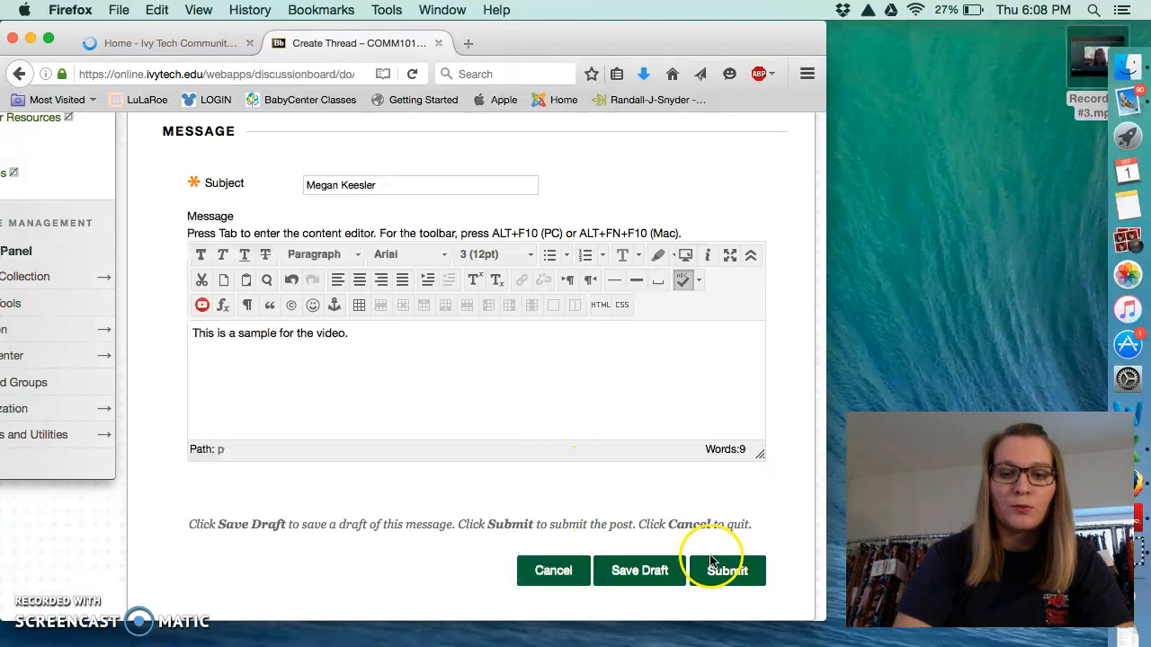
mouse_move(553, 571)
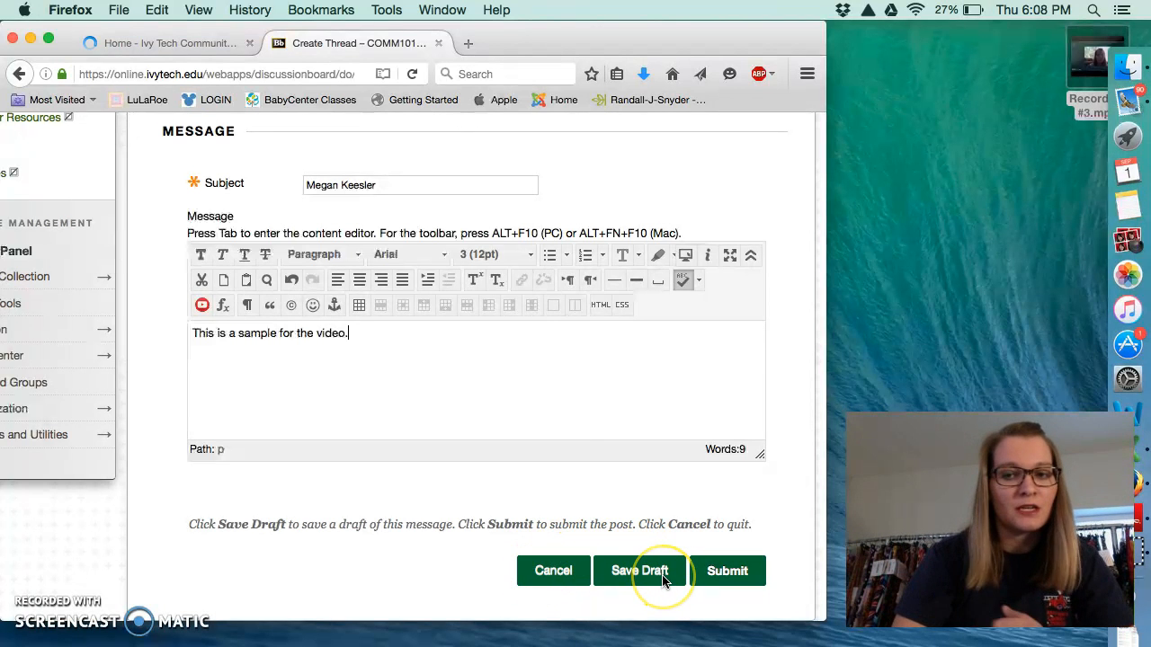
mouse_move(639, 571)
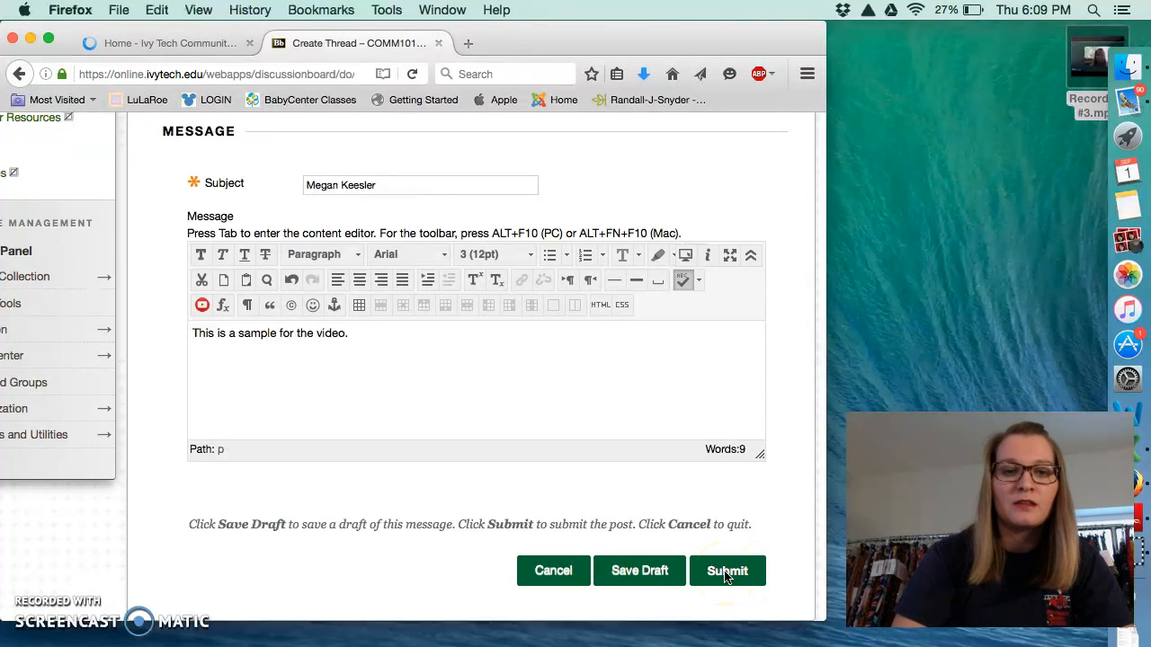
left_click(727, 570)
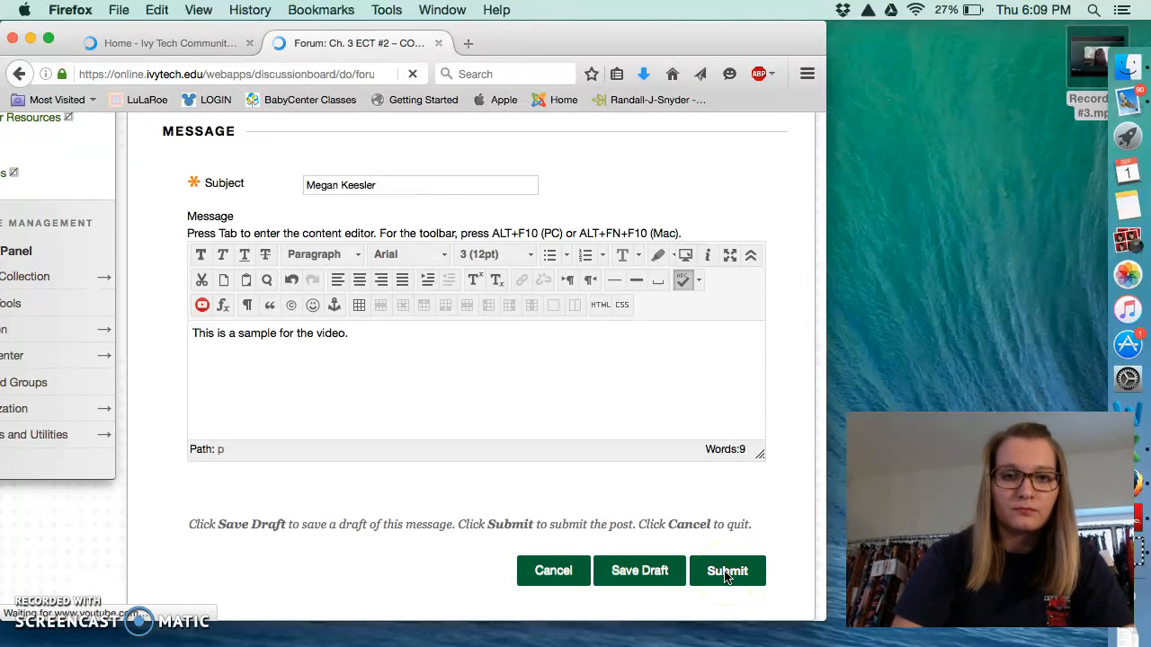
left_click(728, 571)
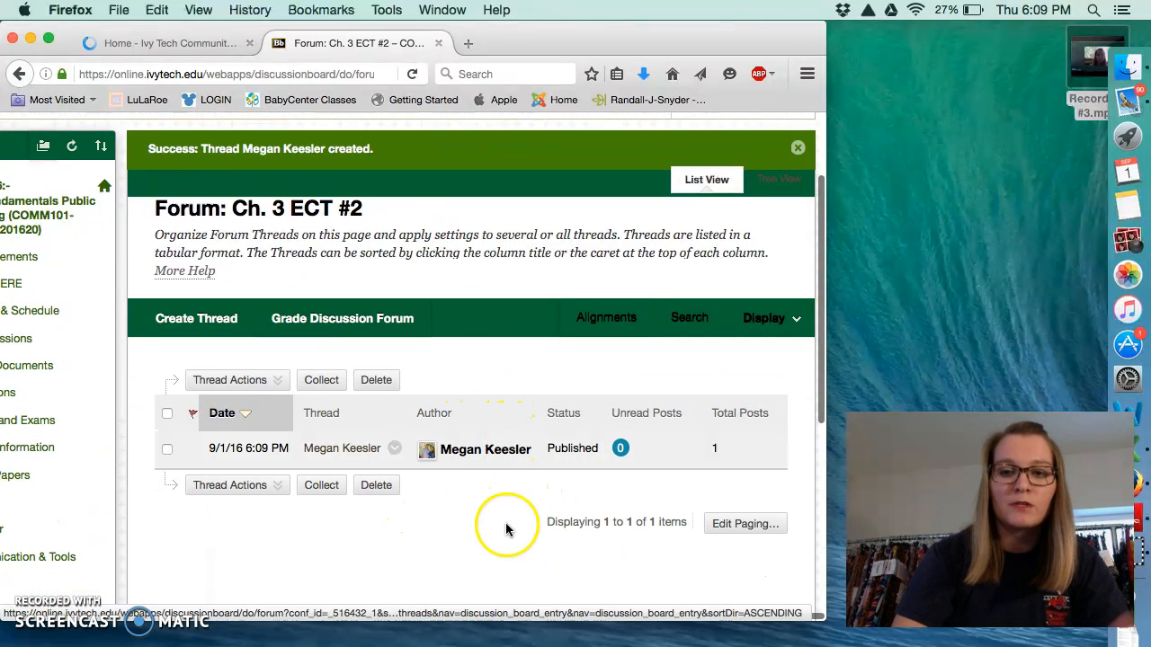
mouse_move(501, 555)
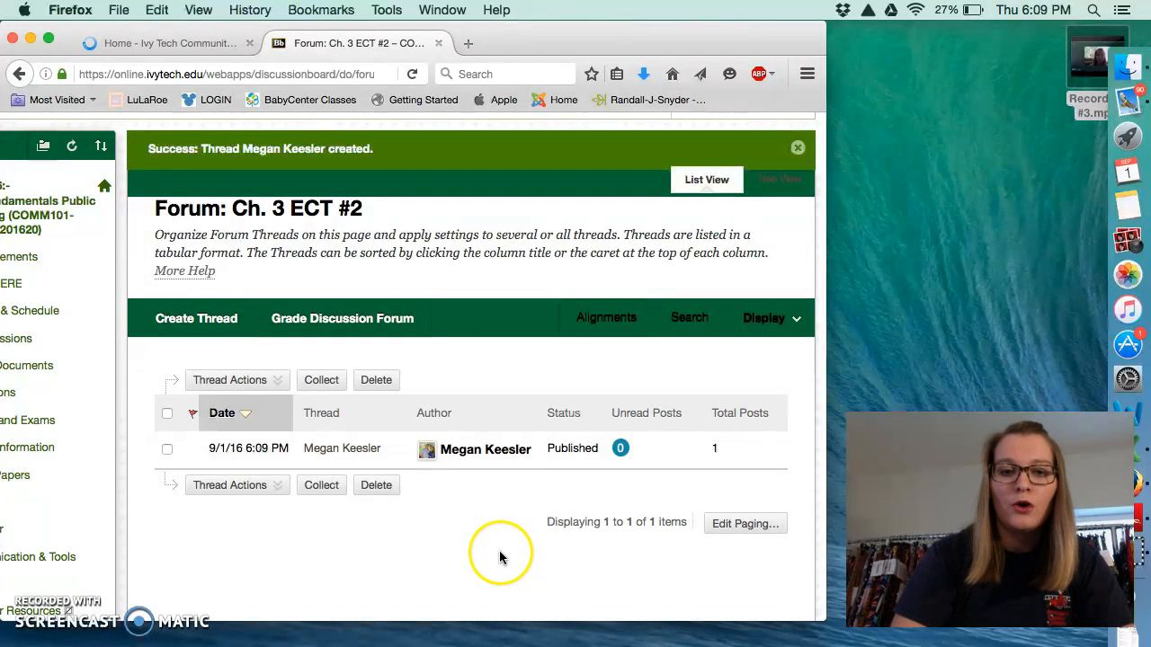
mouse_move(500, 555)
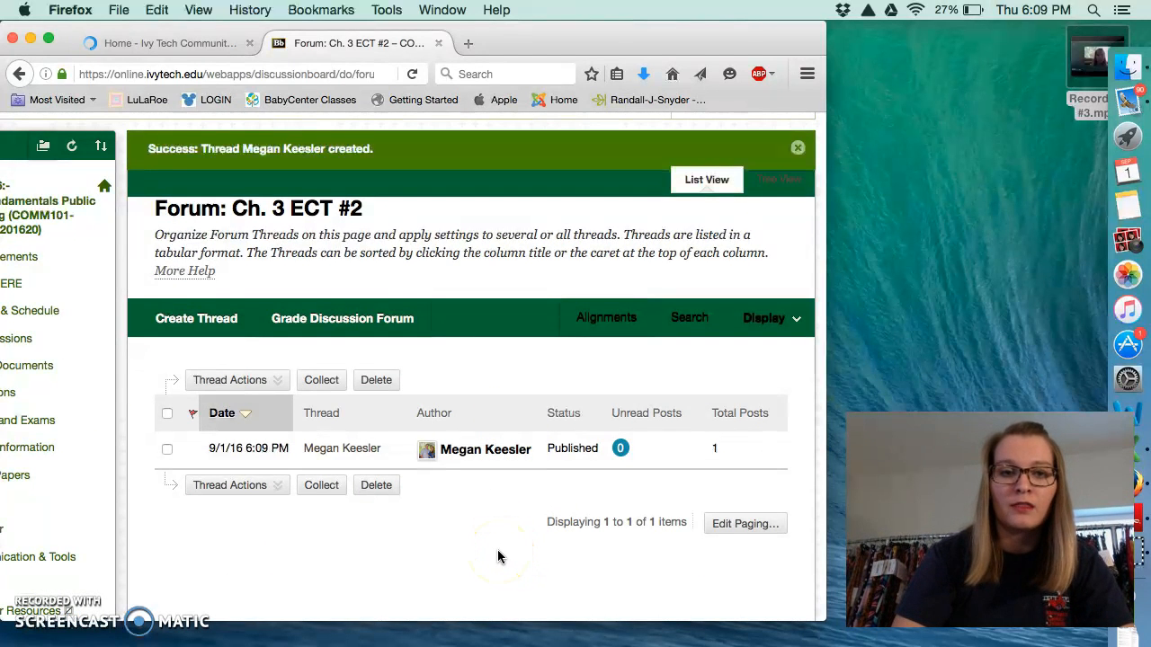
mouse_move(333, 522)
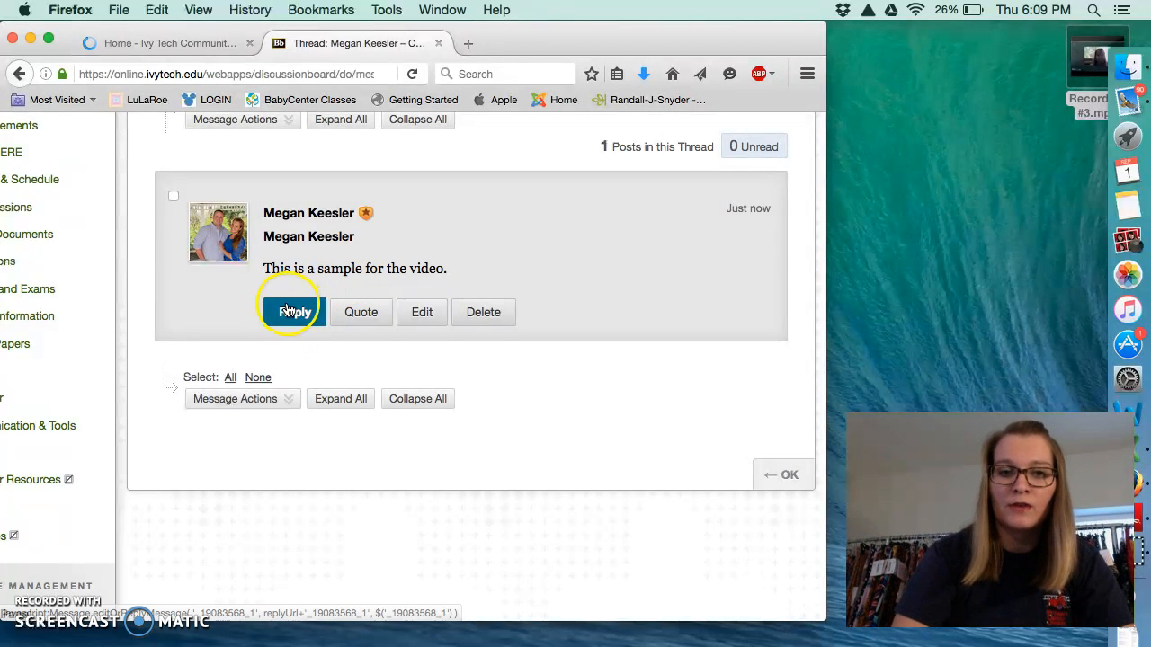
Start a reply reading 'This is a sample reply for the video.'.
left_click(294, 312)
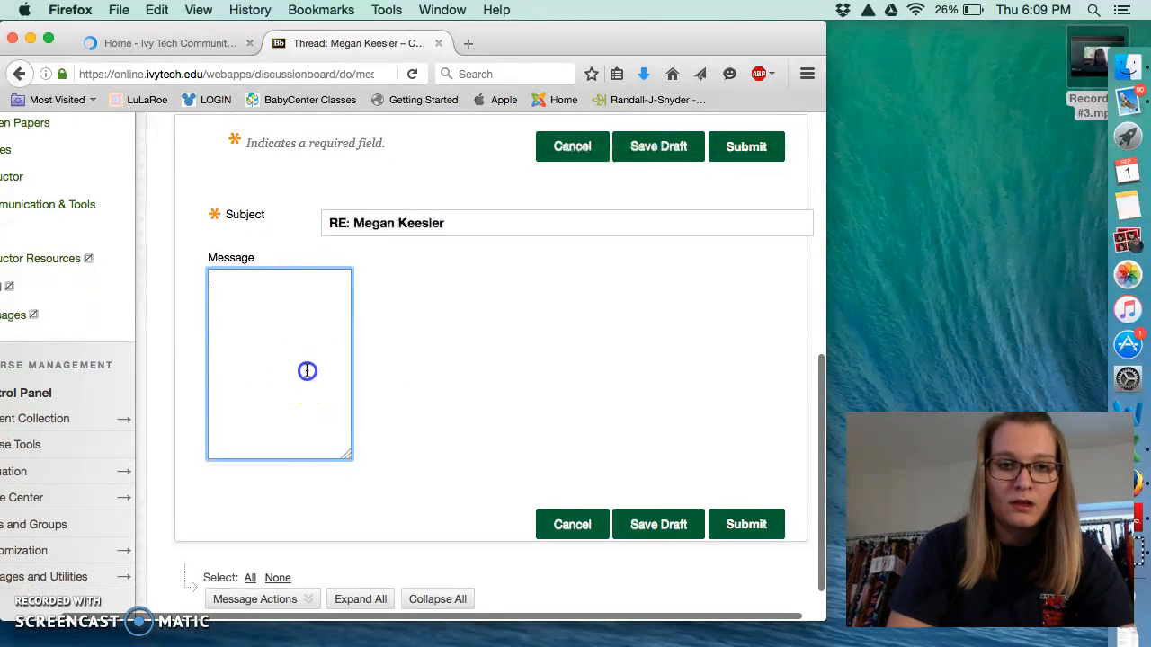
type("This i")
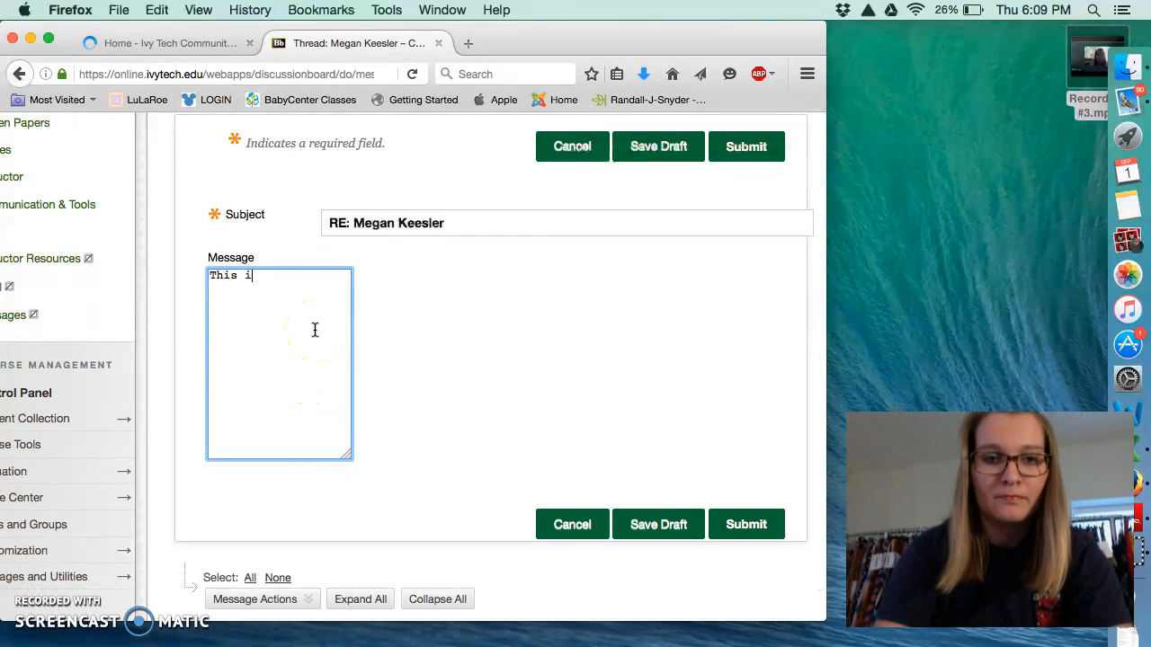
type("s a sample")
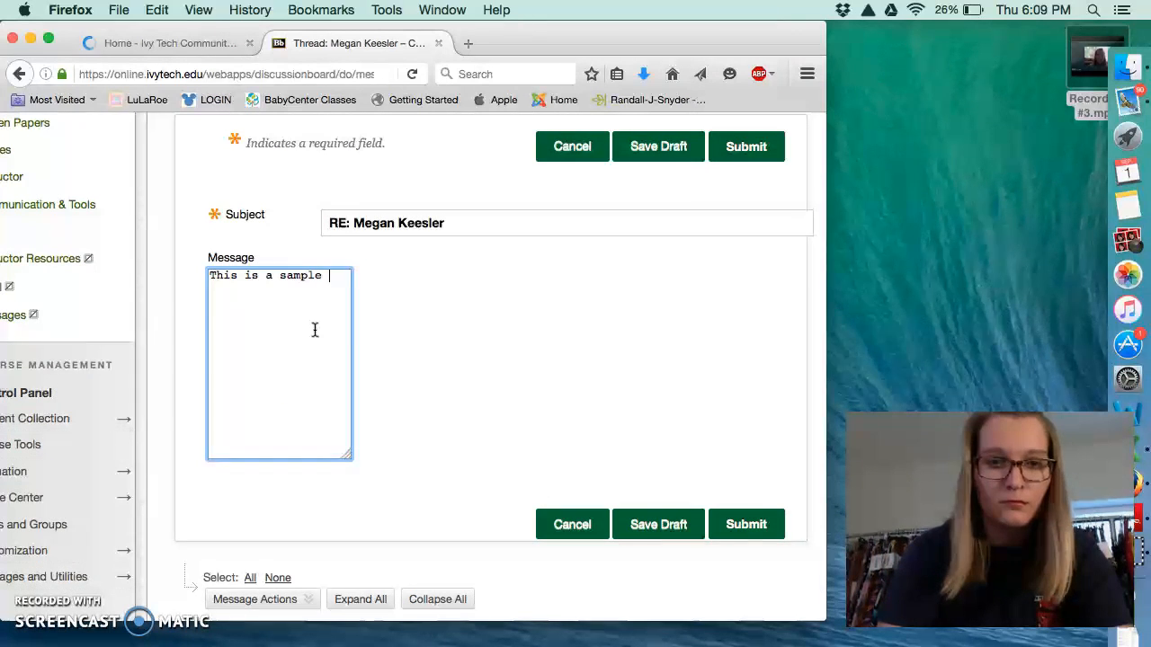
type("rep")
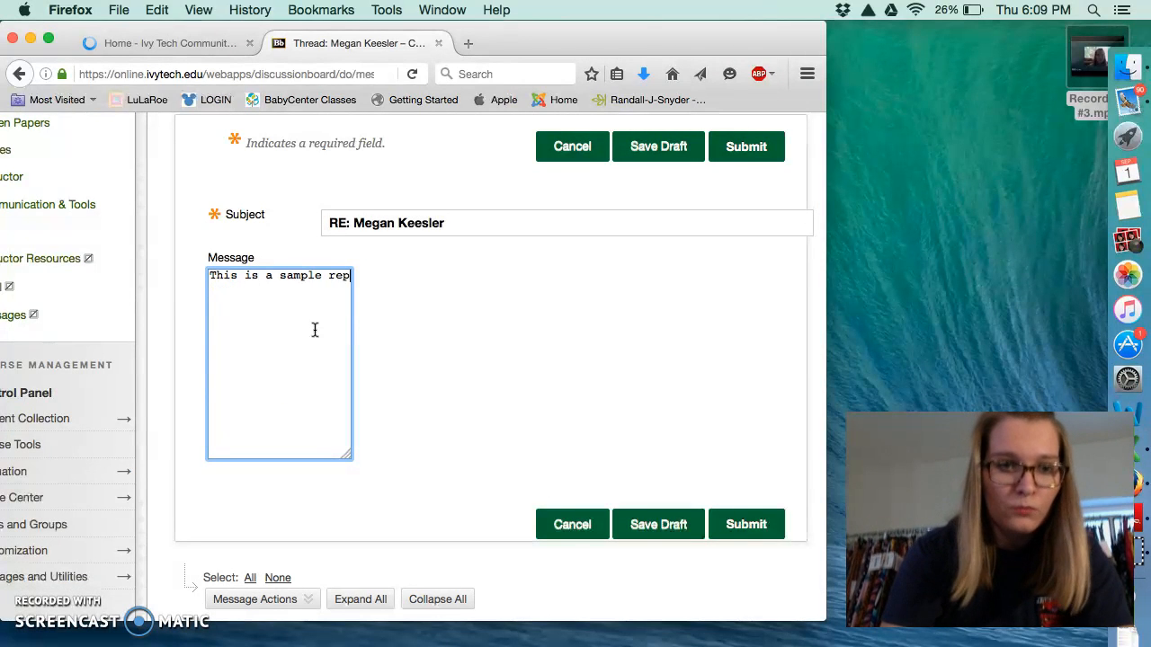
type("ly for the video.")
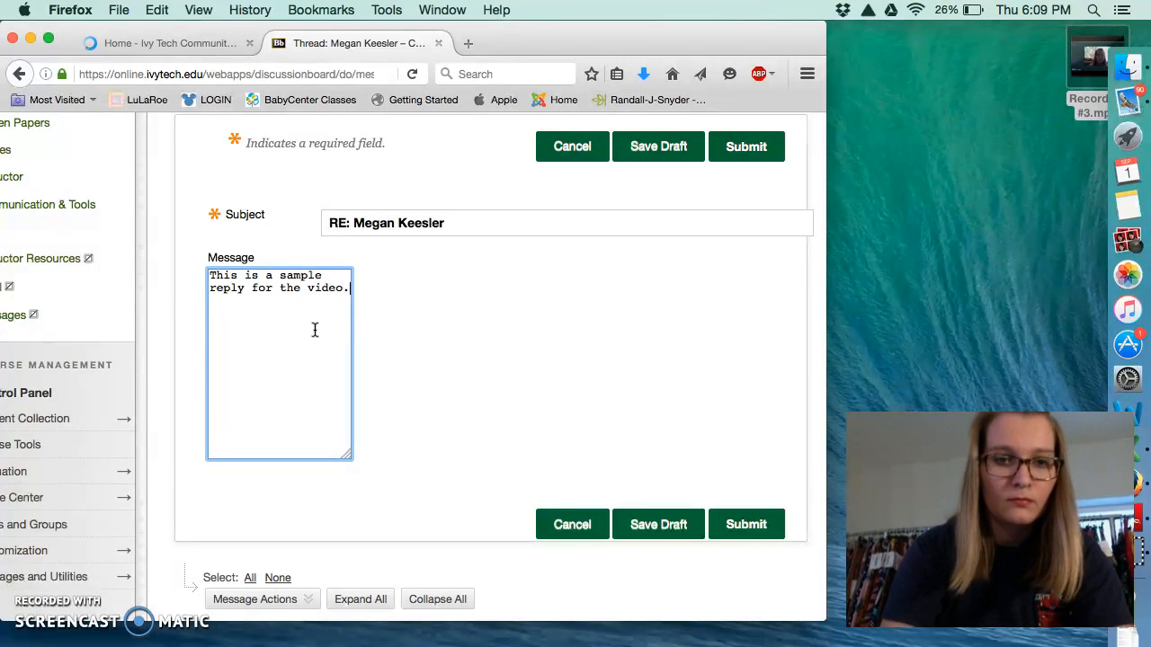
mouse_move(530, 463)
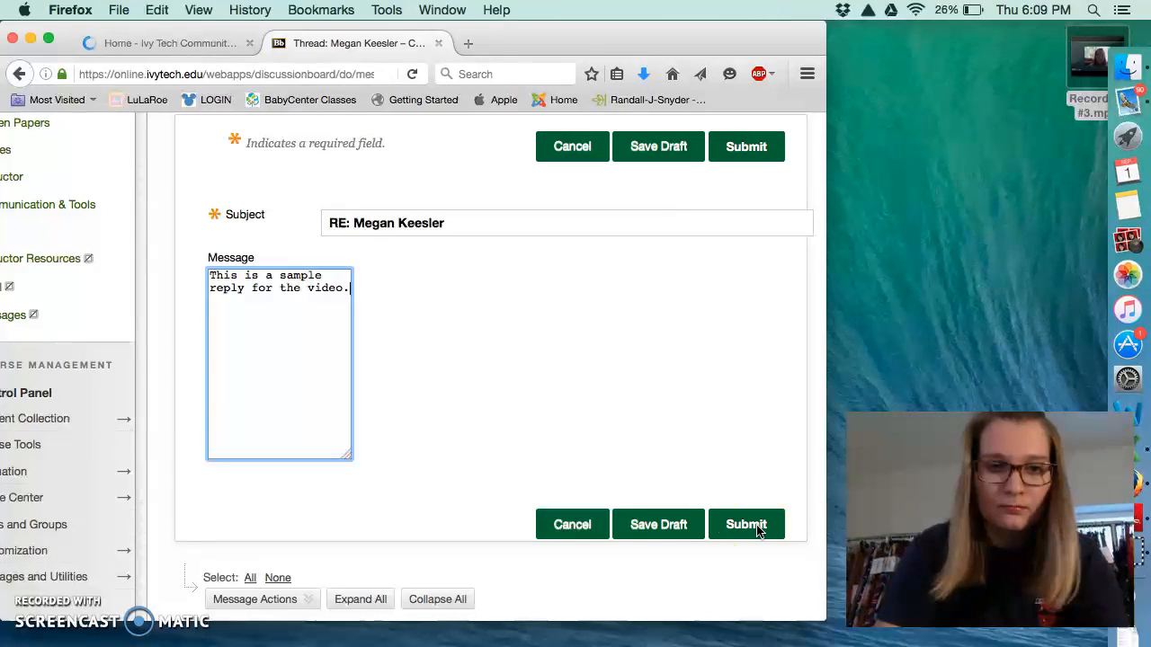
Add a P.S. that replies must go to the thread of another CLASSMATE!
type("P.S.  You cannot reply")
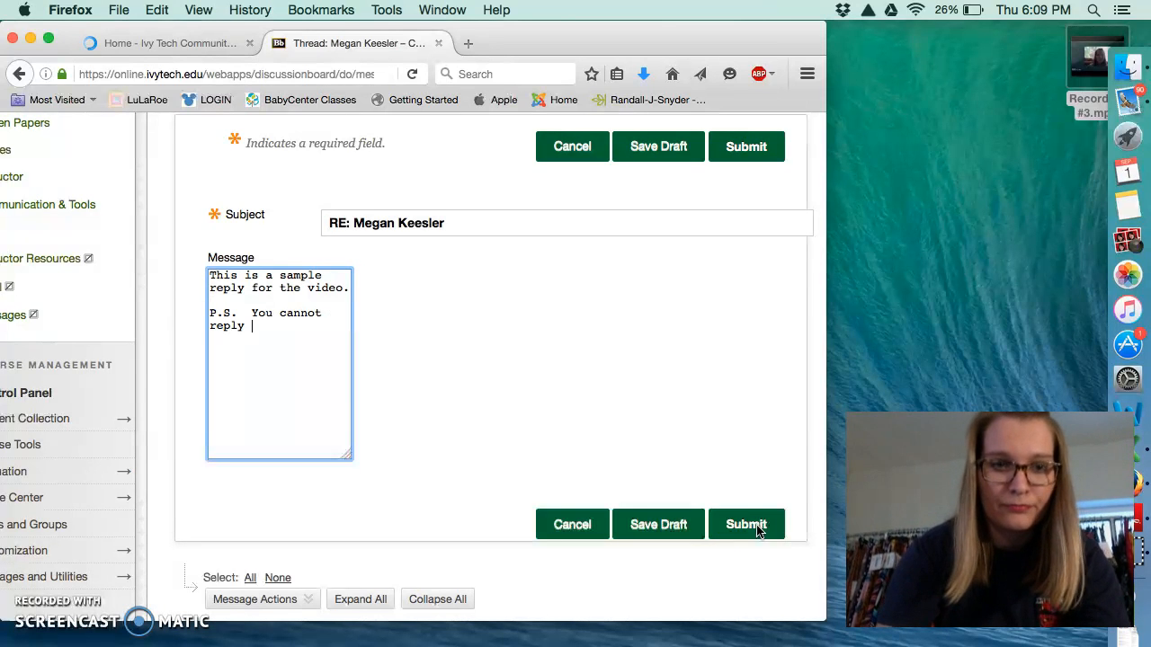
type("to my thread.")
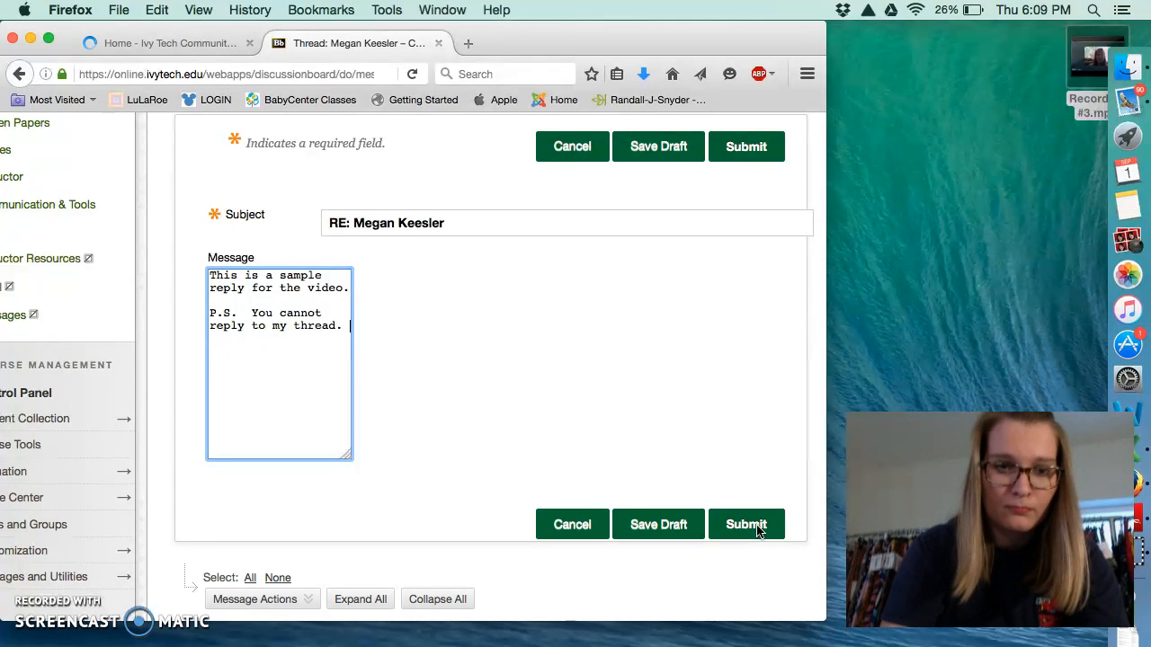
type("It must be the")
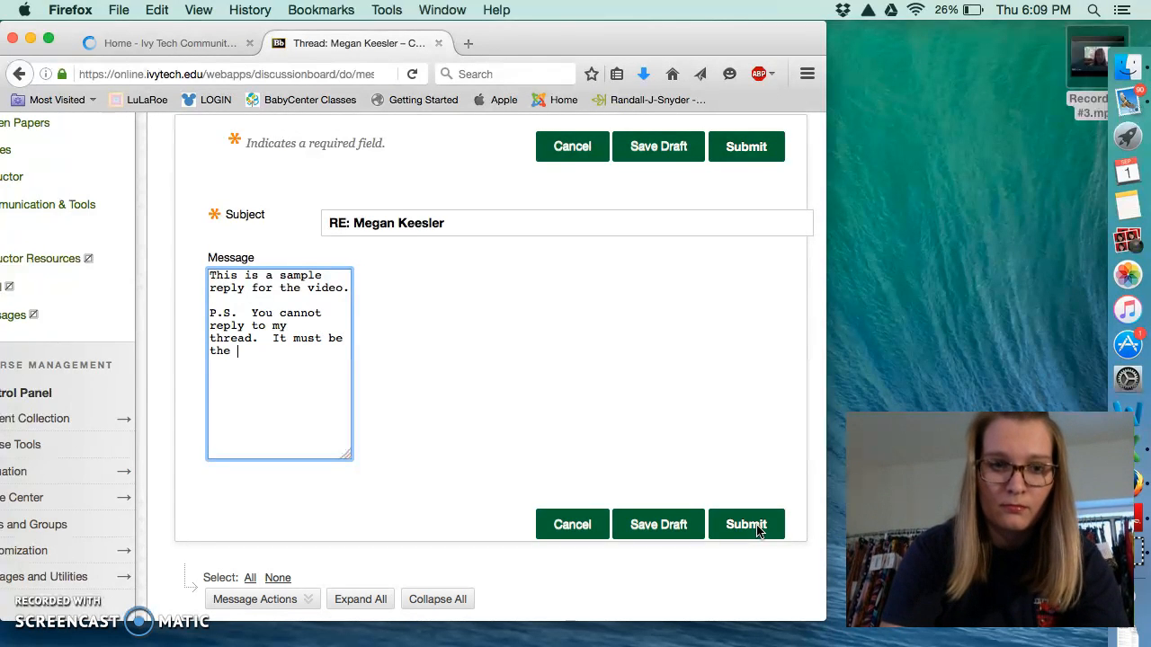
type("thread of anothe")
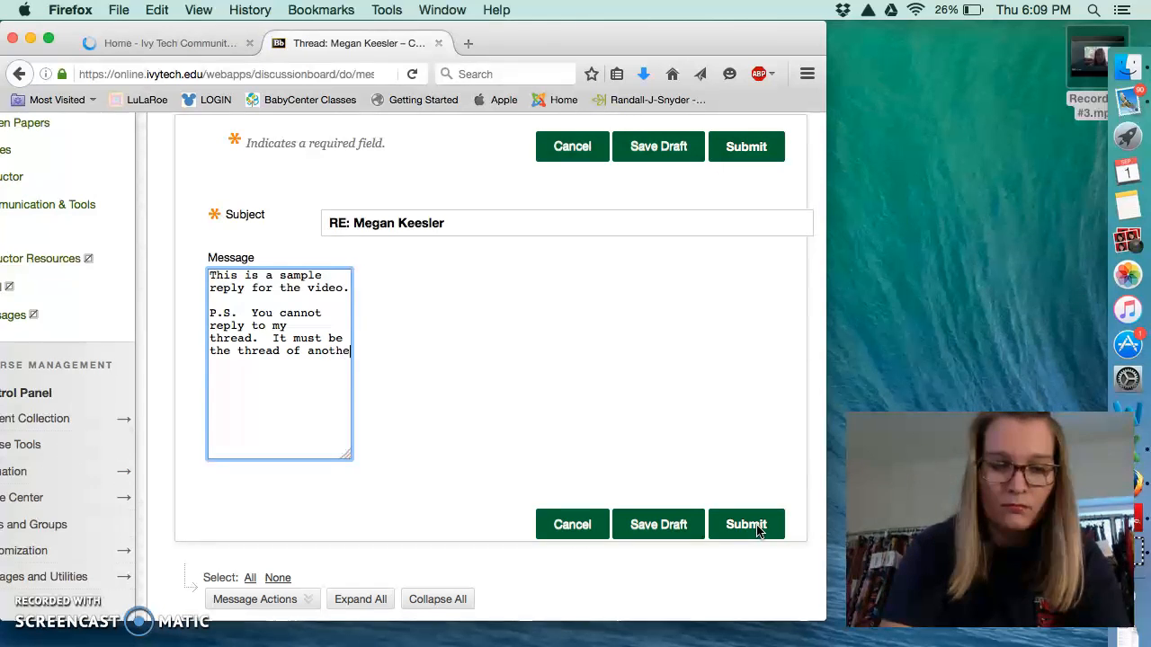
type("CLASS")
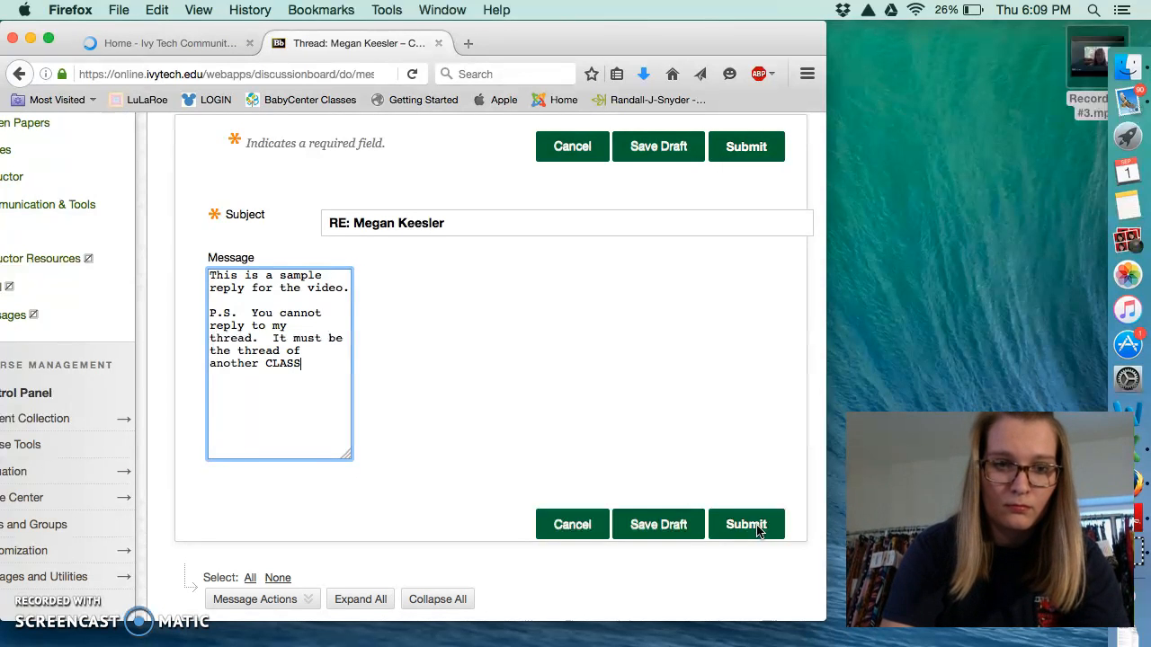
type("MATE!")
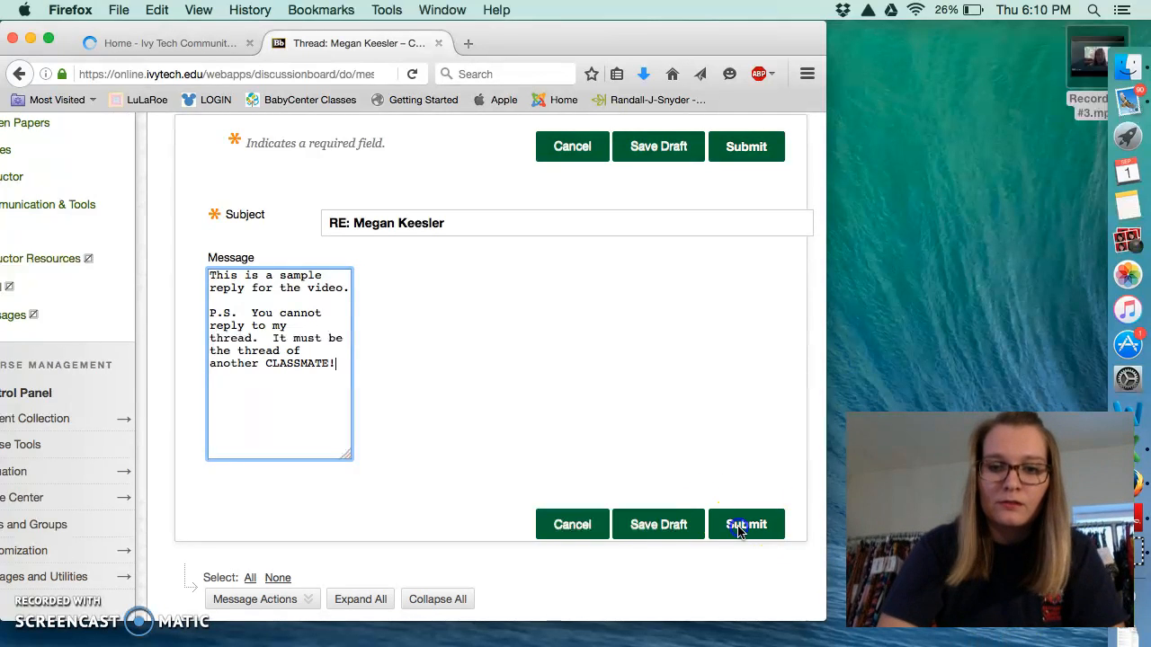
Submit the reply, dismiss the 'Fail to save message' alert, and scroll to the new reply form.
left_click(745, 524)
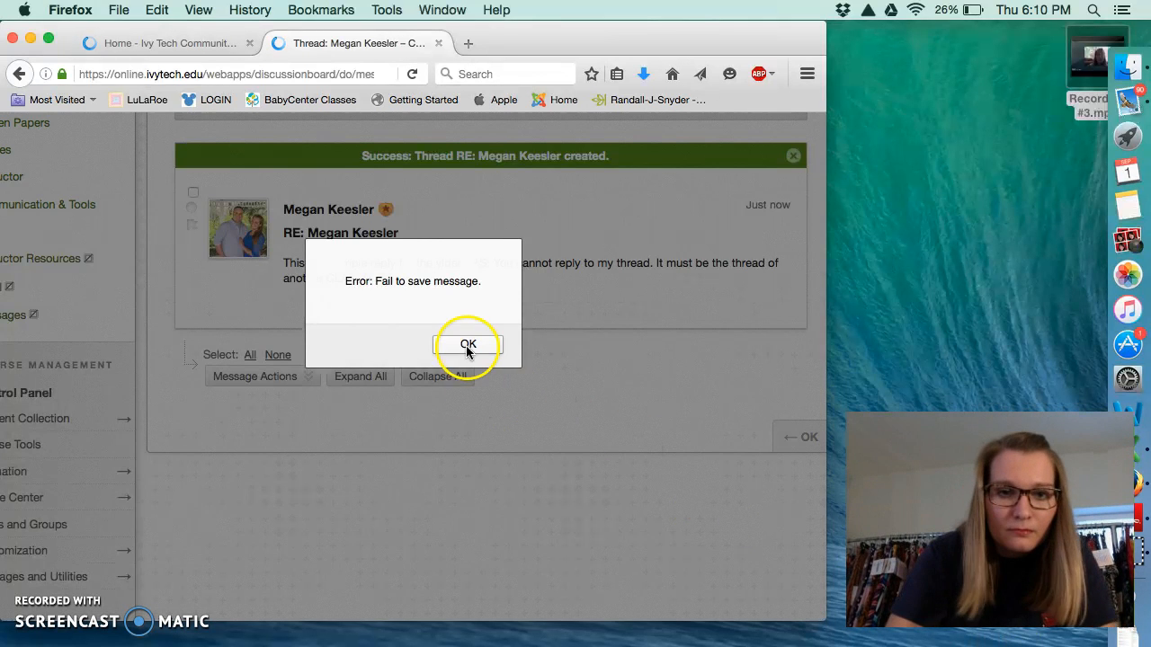
left_click(467, 345)
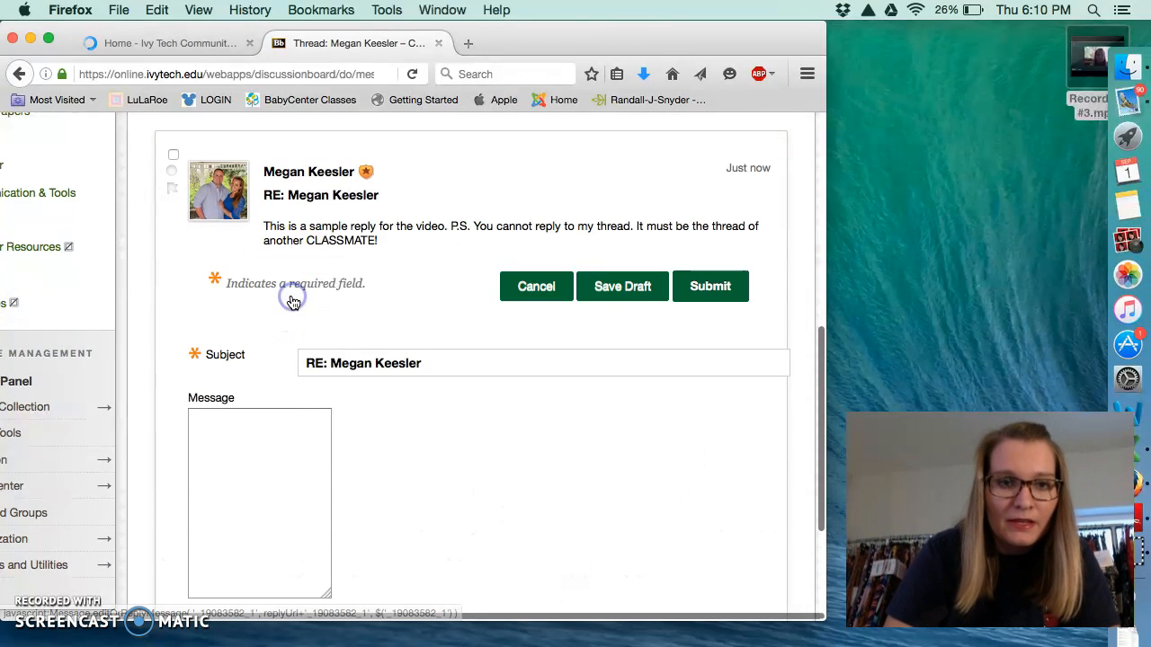
scroll("down", 3)
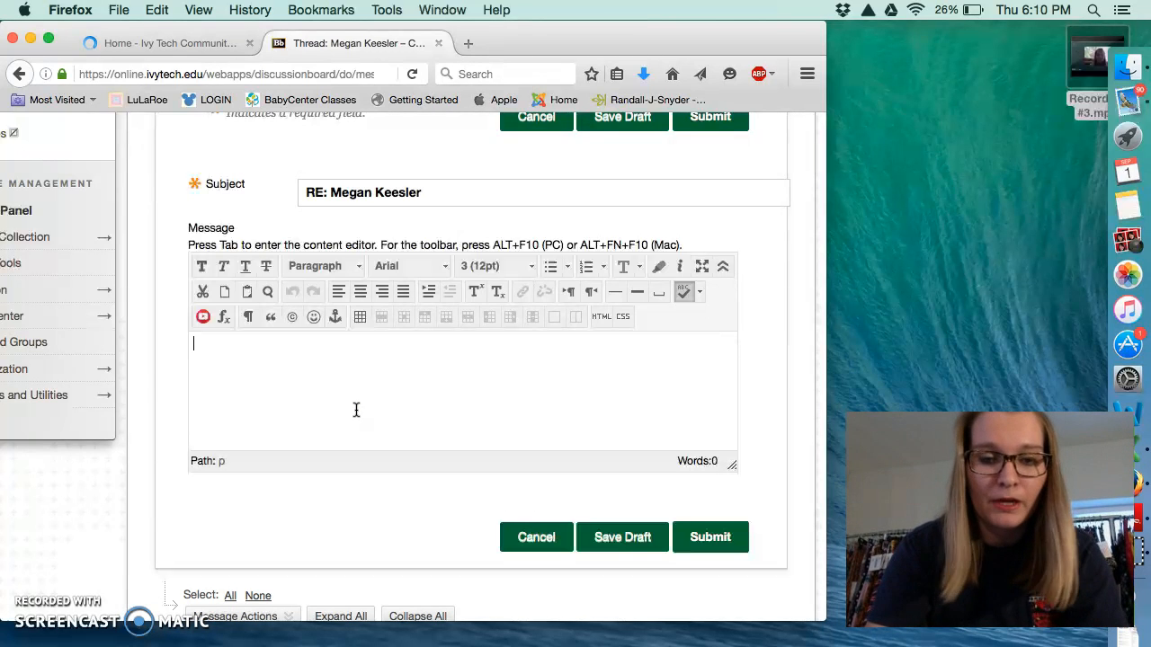
Type the reply line 'This is a sample reply for the video.'.
type("This is a s")
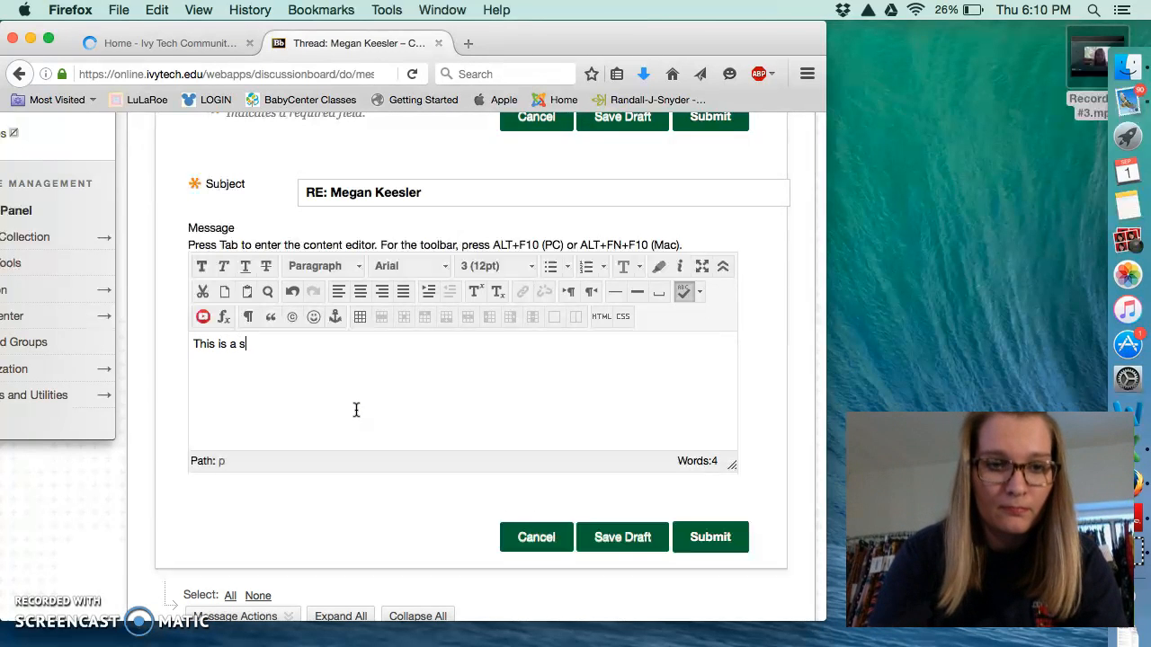
type("ample reply for teh")
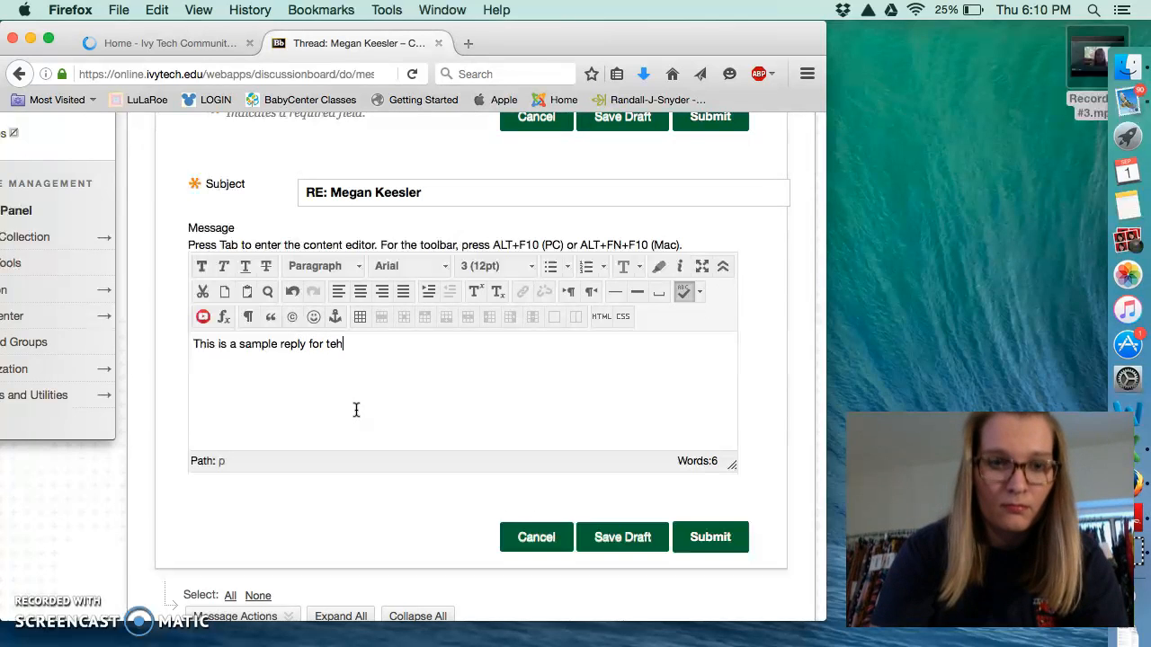
type("the video")
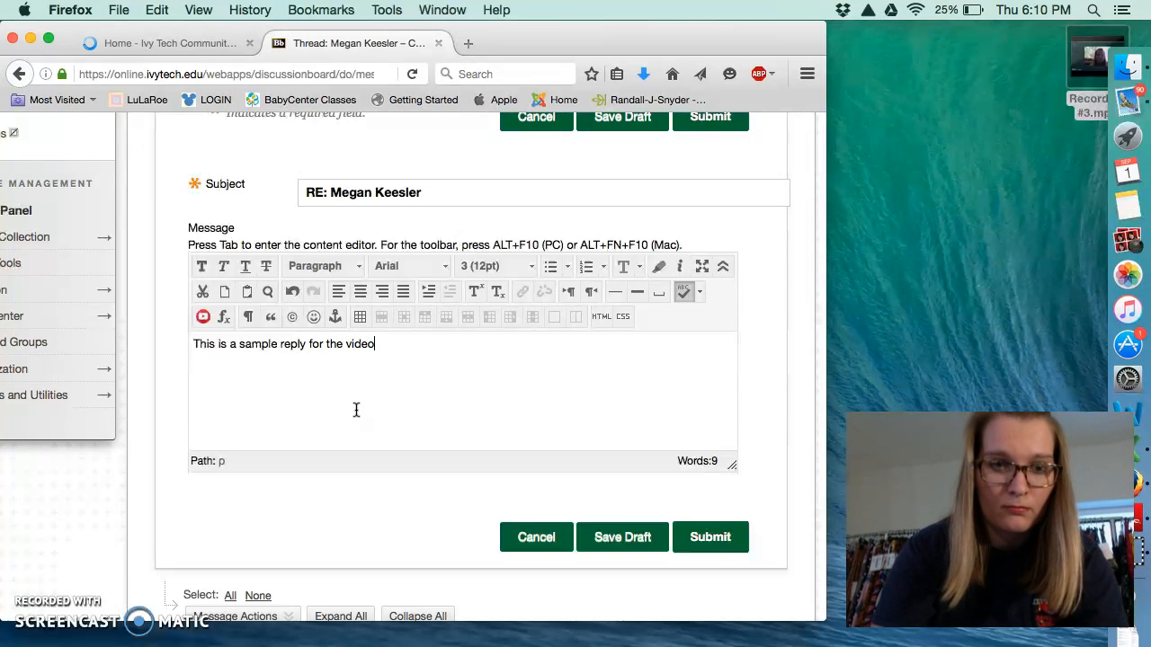
type(".")
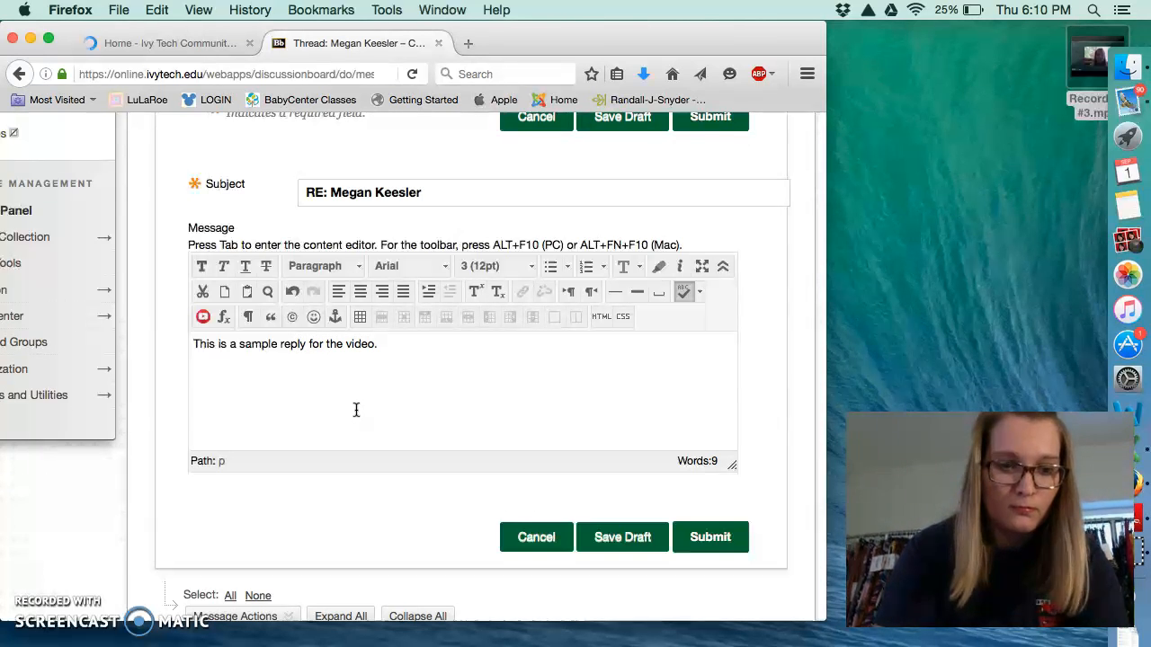
Add a P.S. with bold MUST and CLASSMATE requiring replies to a classmate, and submit.
type("P.S. YOU")
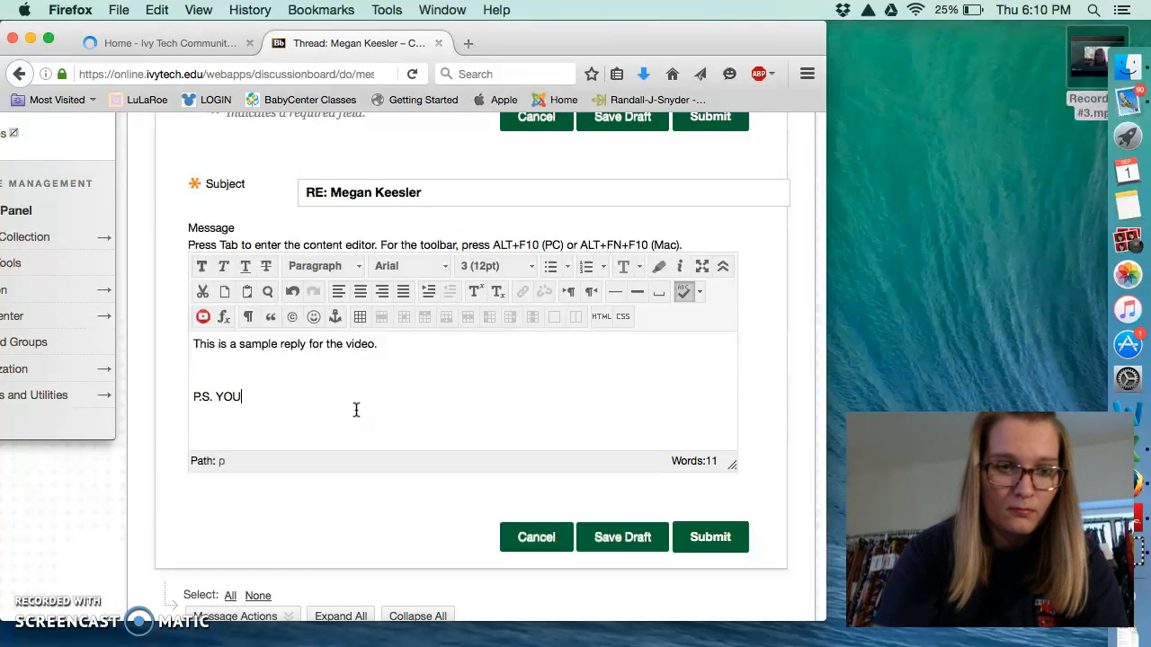
type("MAY NOT REPLY TO")
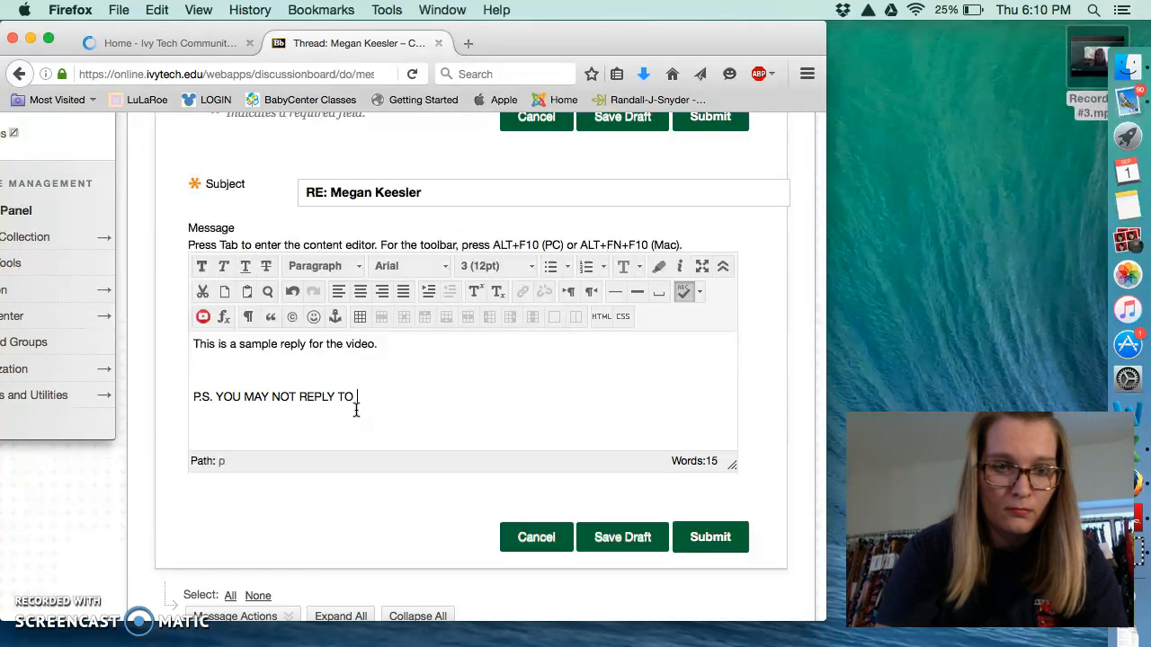
type("THIS")
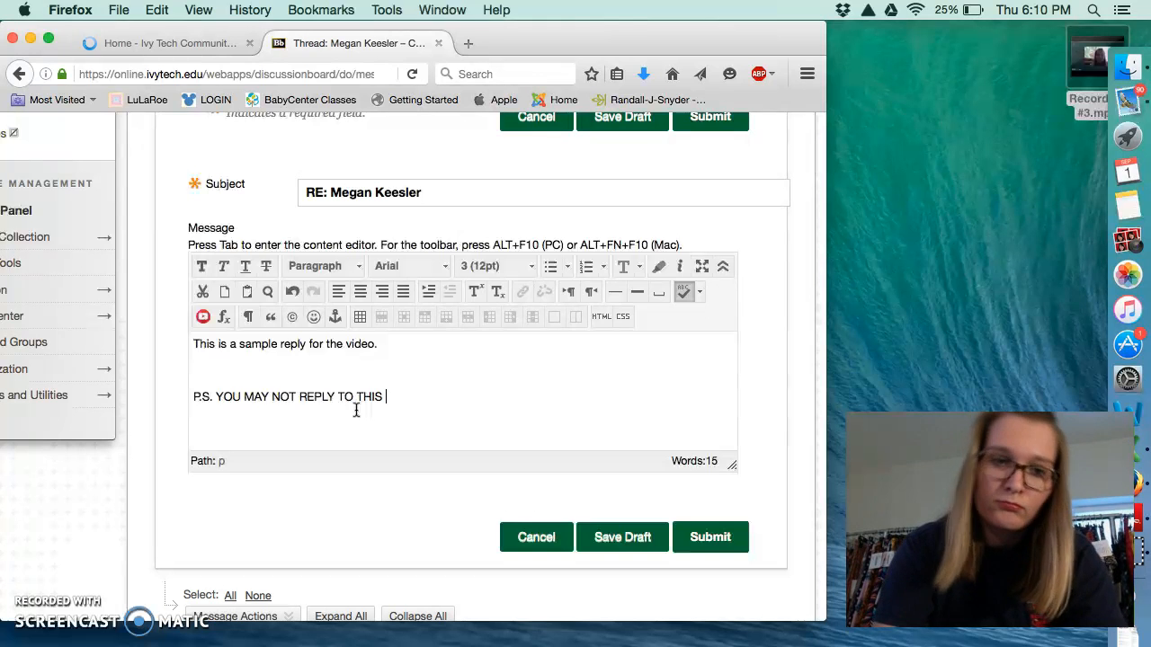
type("OST! YOU")
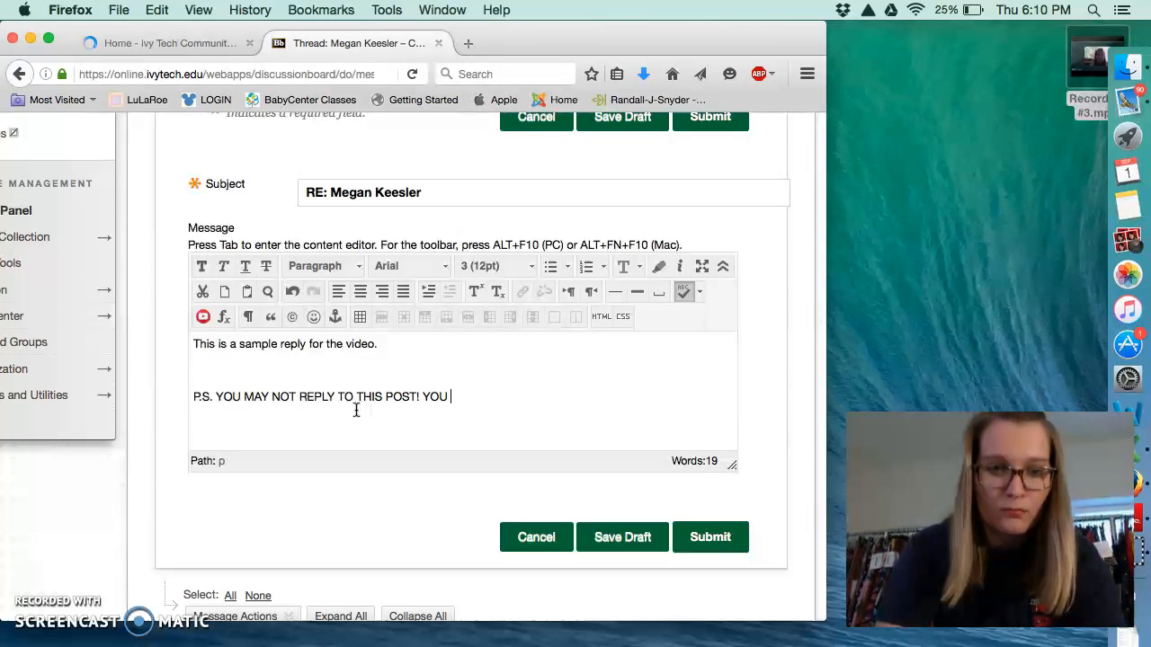
type("MUST")
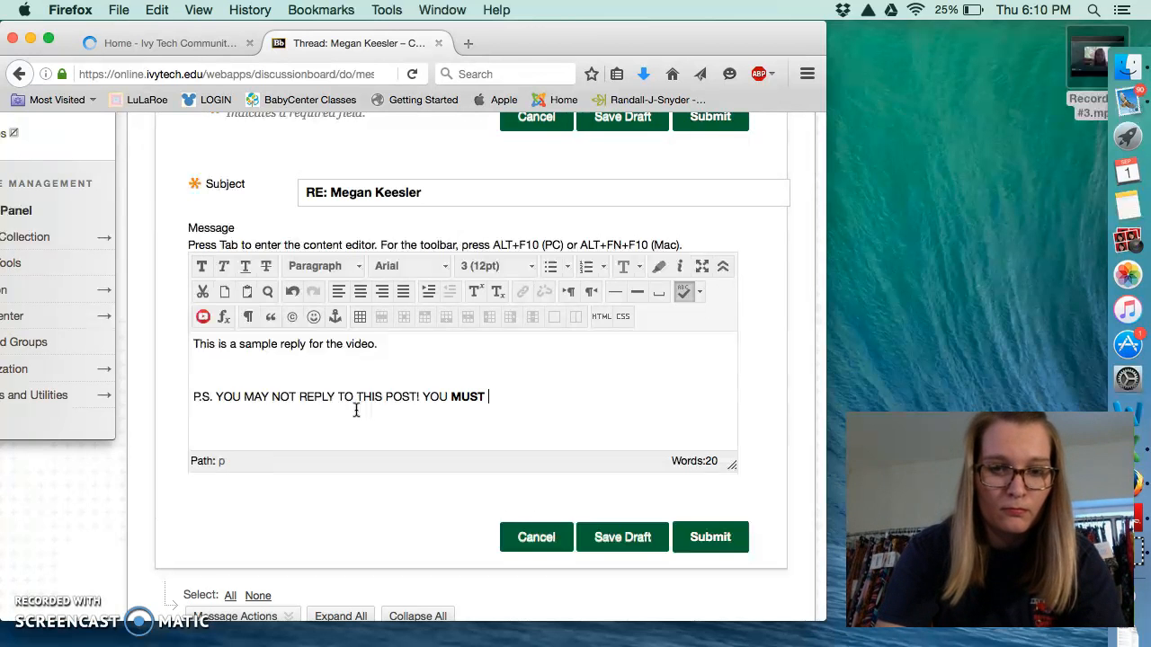
type("REPLY TO A C")
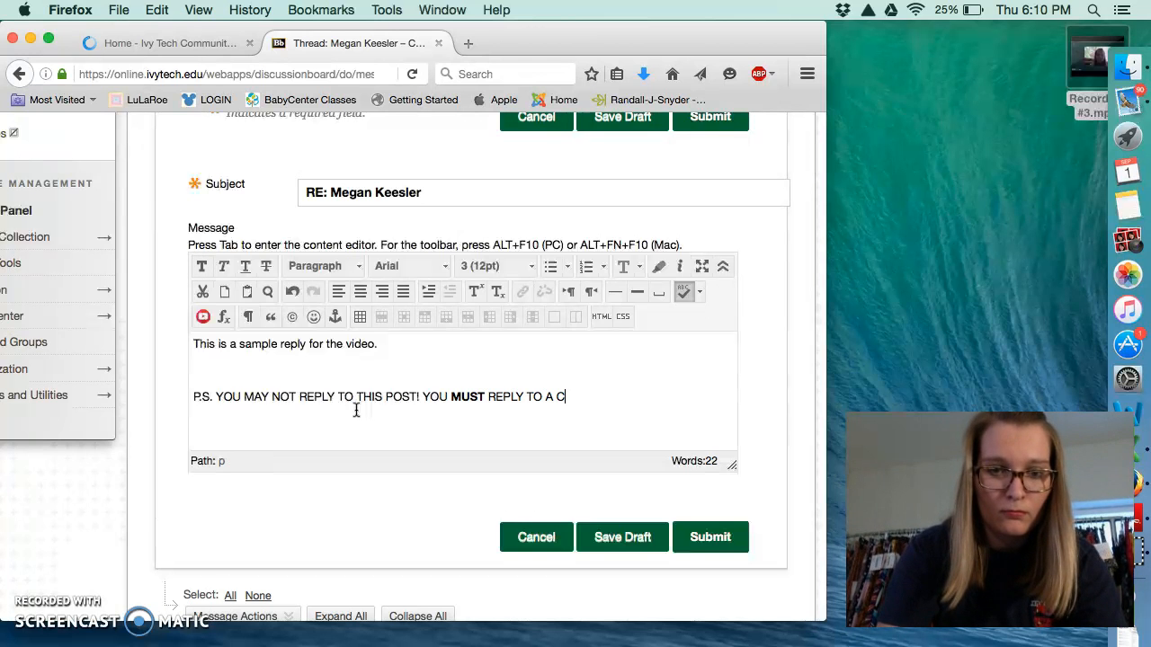
type("CL")
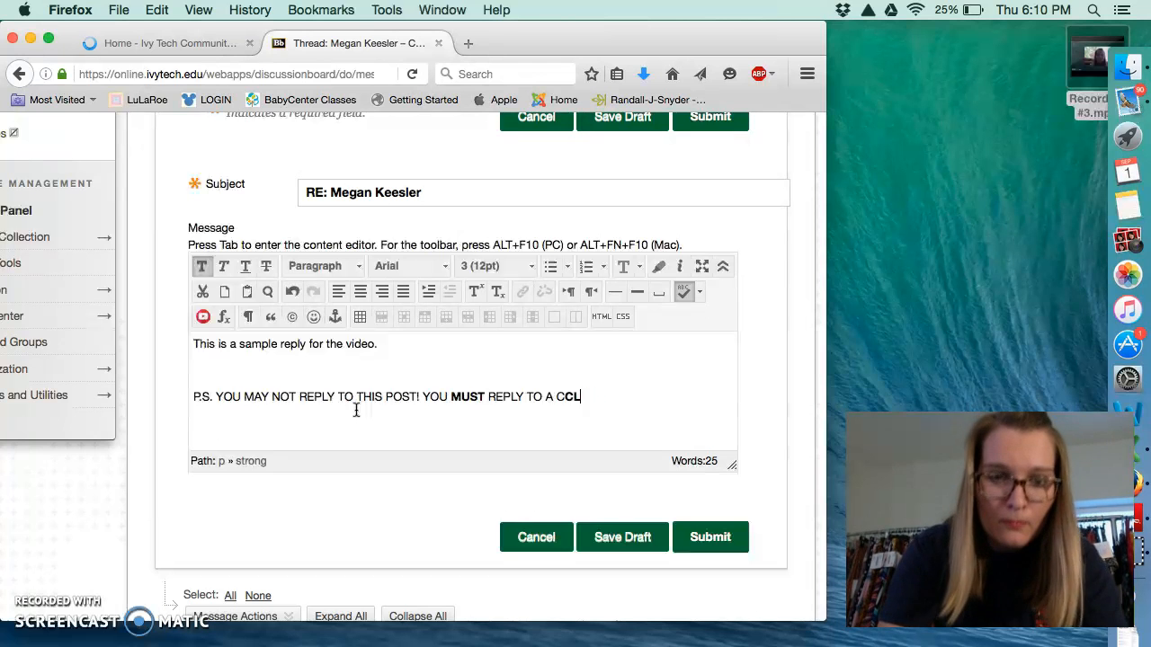
key("Backspace")
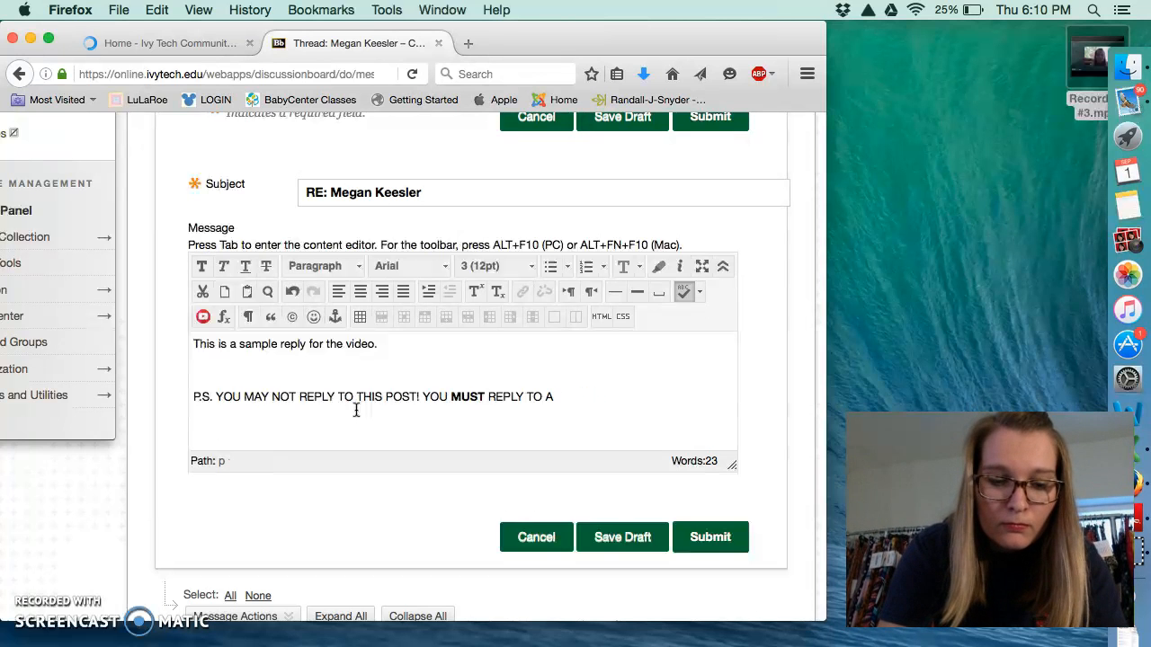
type("CLASSMATE")
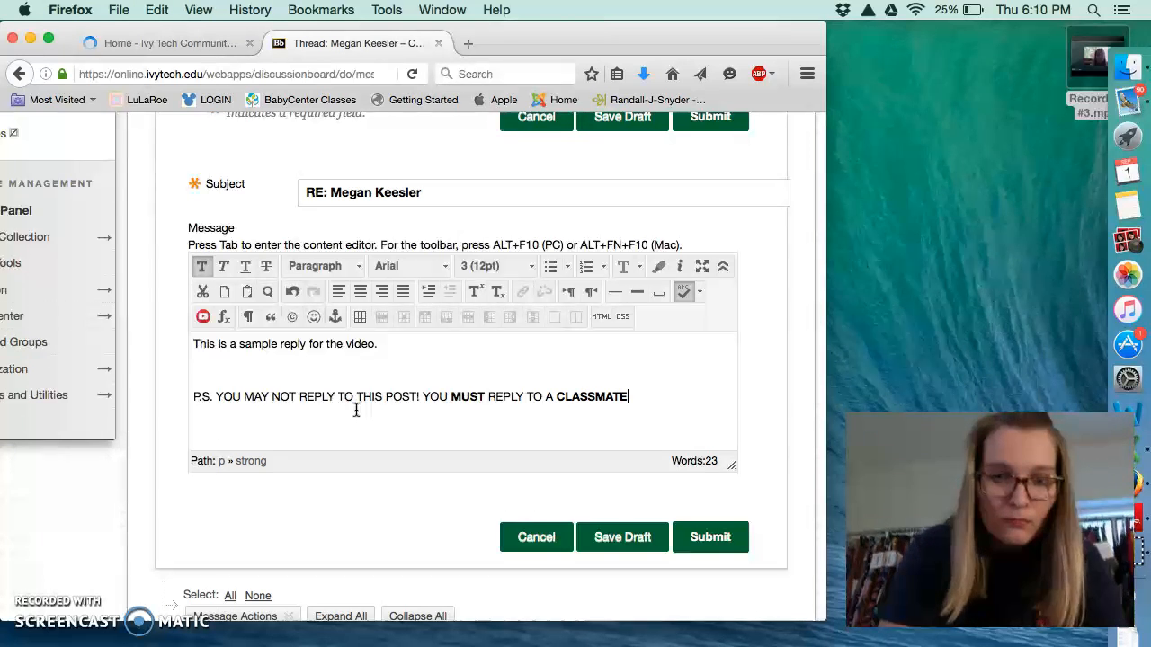
type("!")
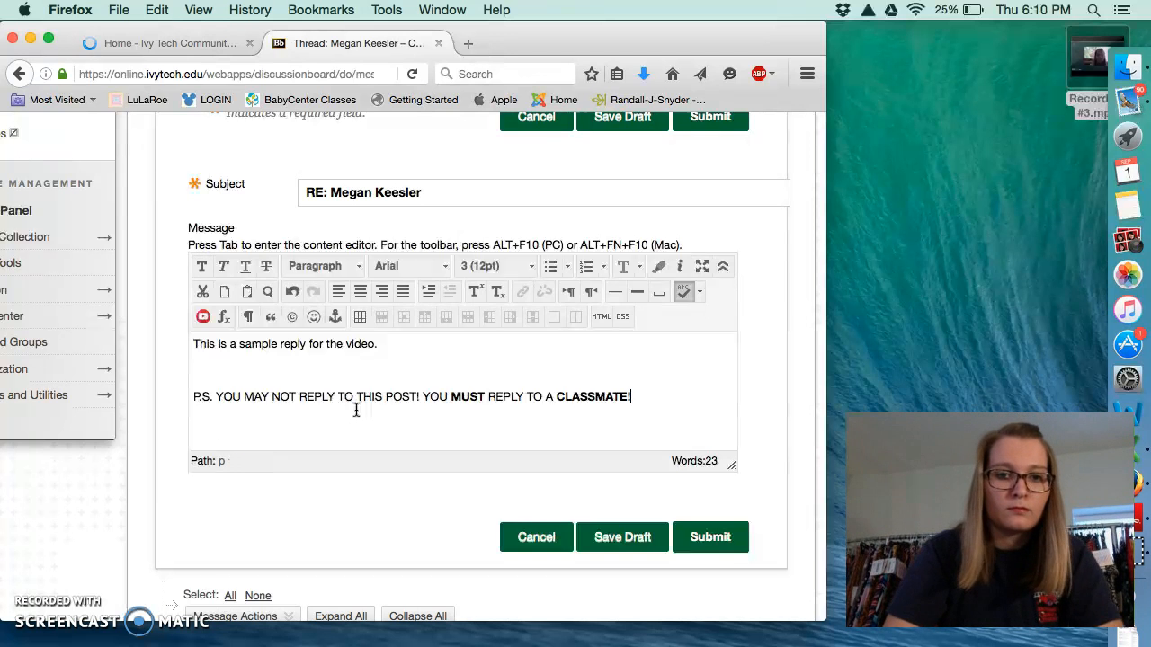
left_click(709, 536)
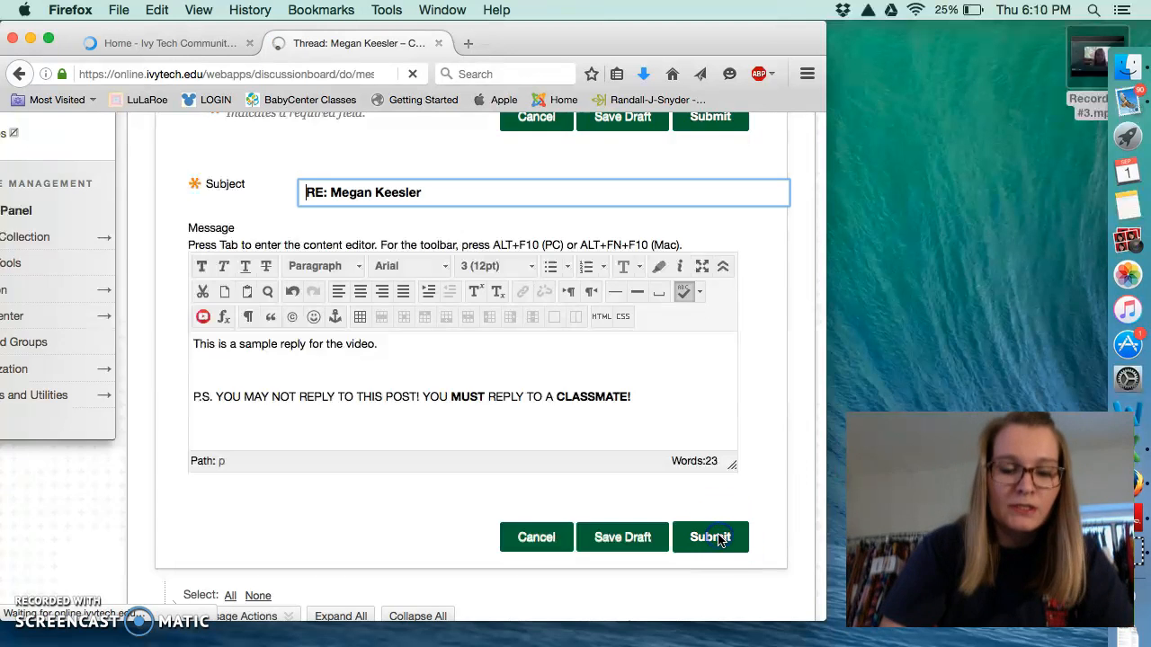
Finish submitting the second reply and scroll up to see it nested under the first.
left_click(709, 536)
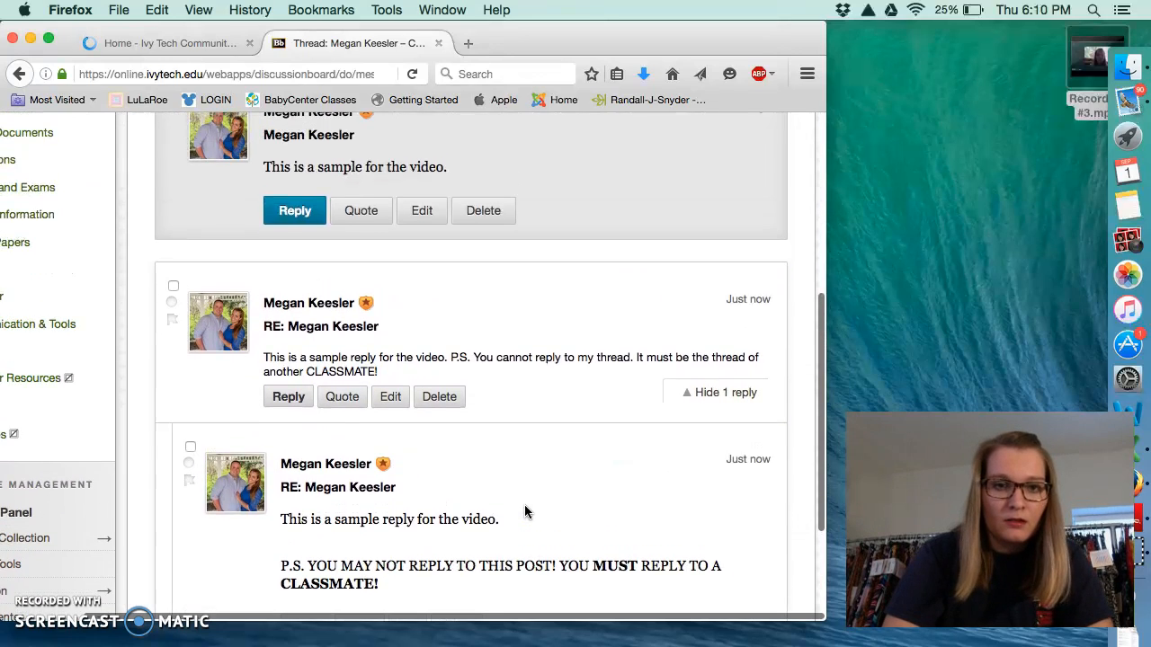
scroll("up", 3)
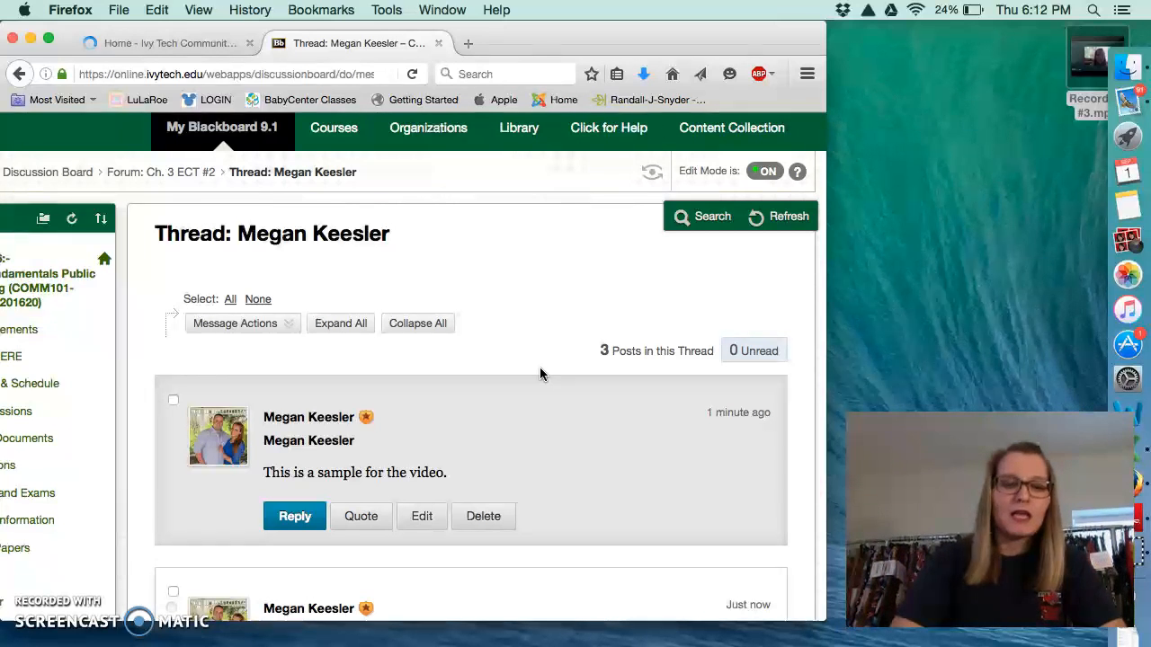
Open the thread's Message Actions menu to show mark read/unread, flag and collect options.
left_click(234, 322)
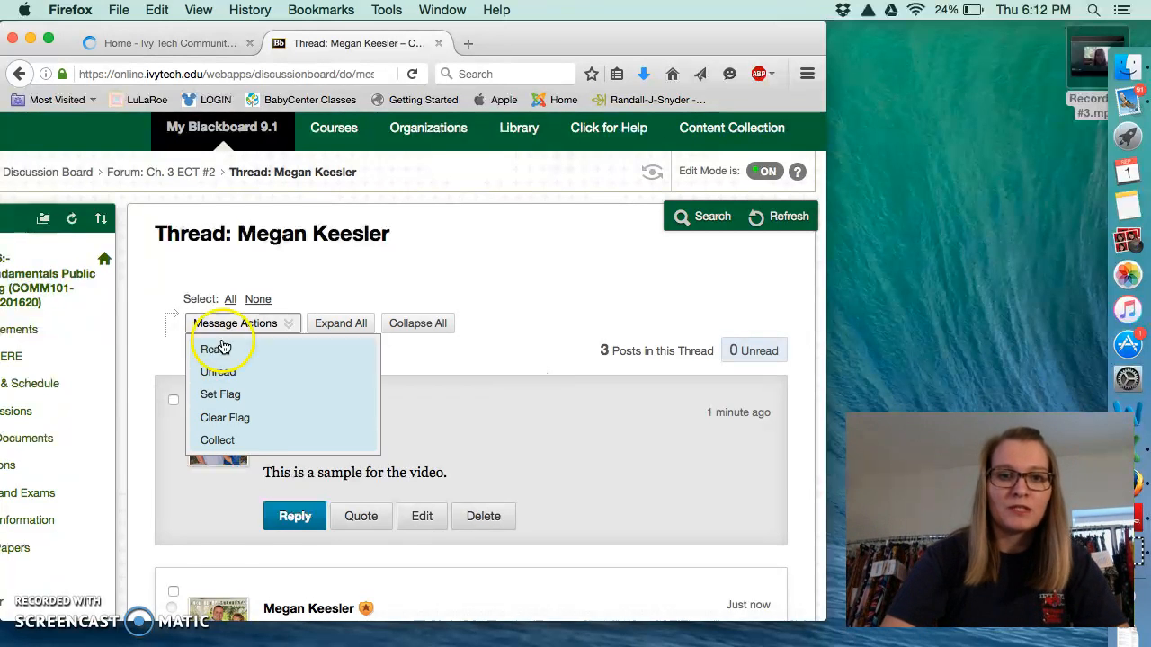